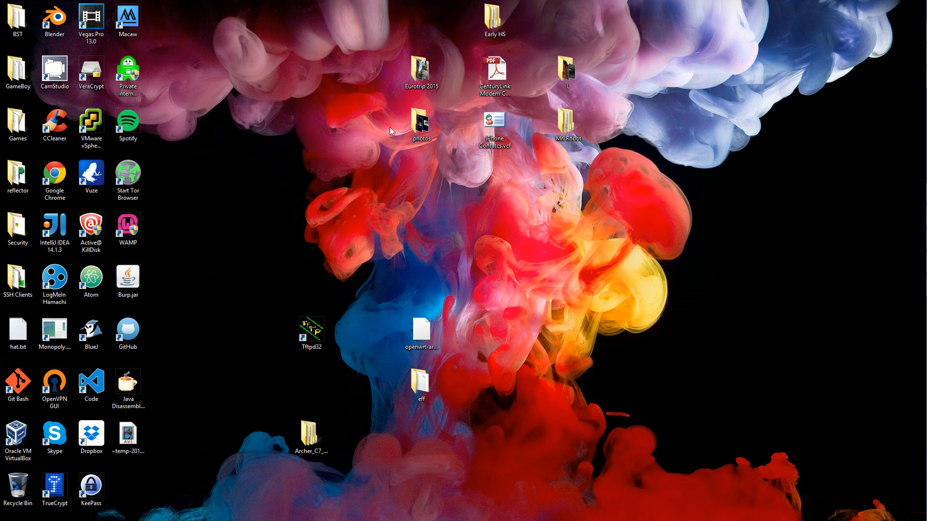
mouse_move(695, 366)
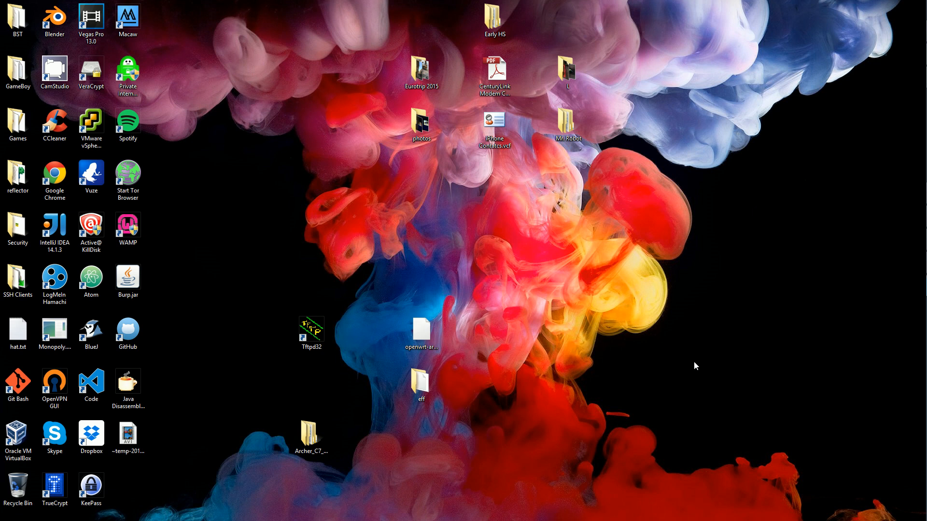
mouse_move(433, 246)
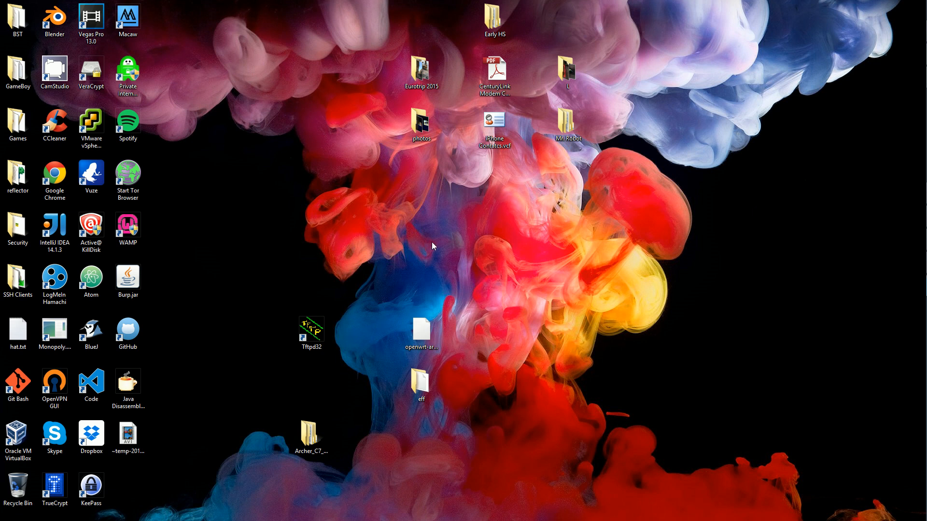
mouse_move(605, 325)
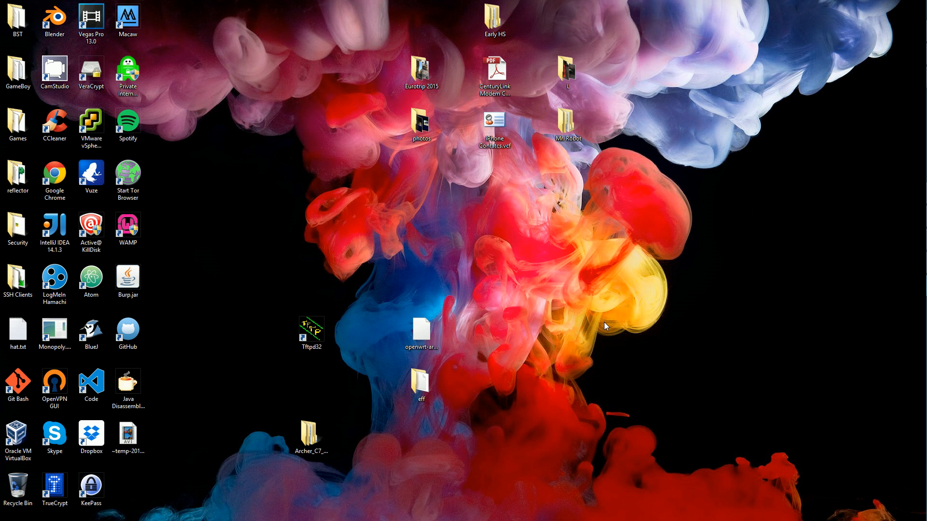
mouse_move(525, 344)
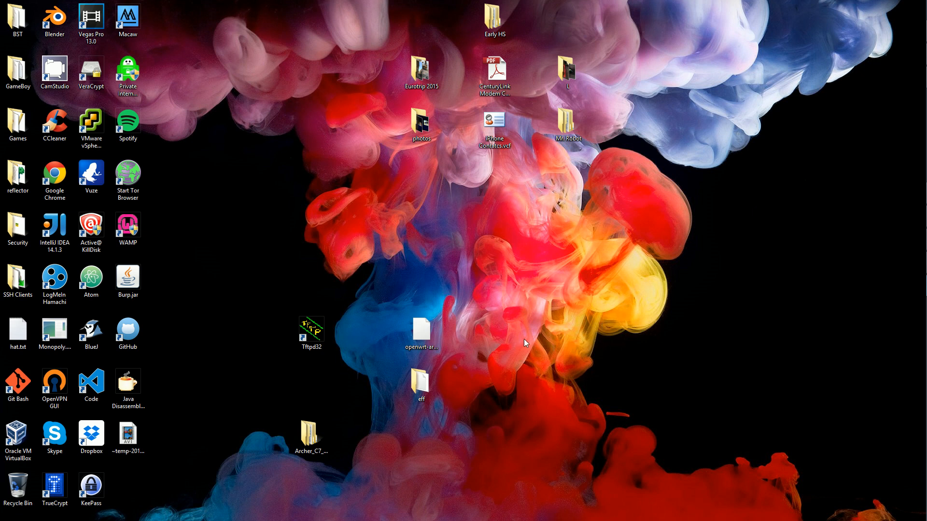
mouse_move(475, 378)
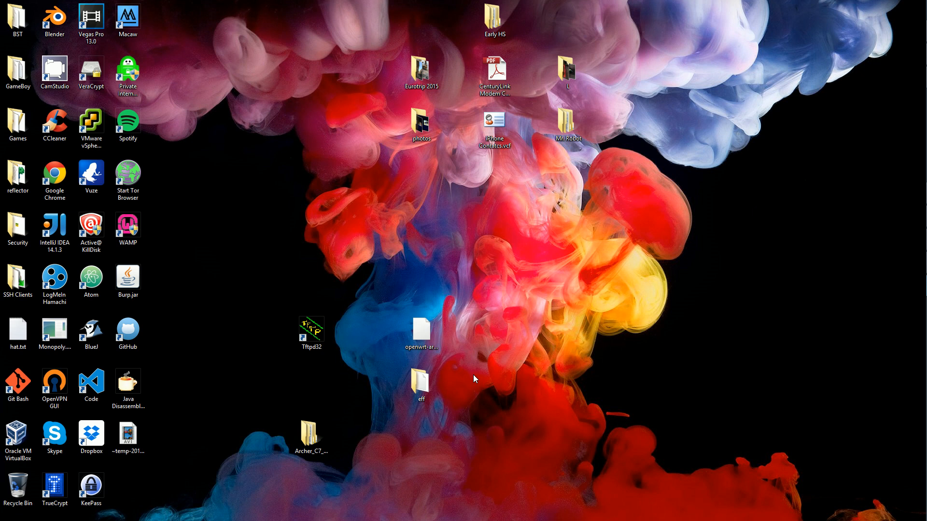
mouse_move(487, 374)
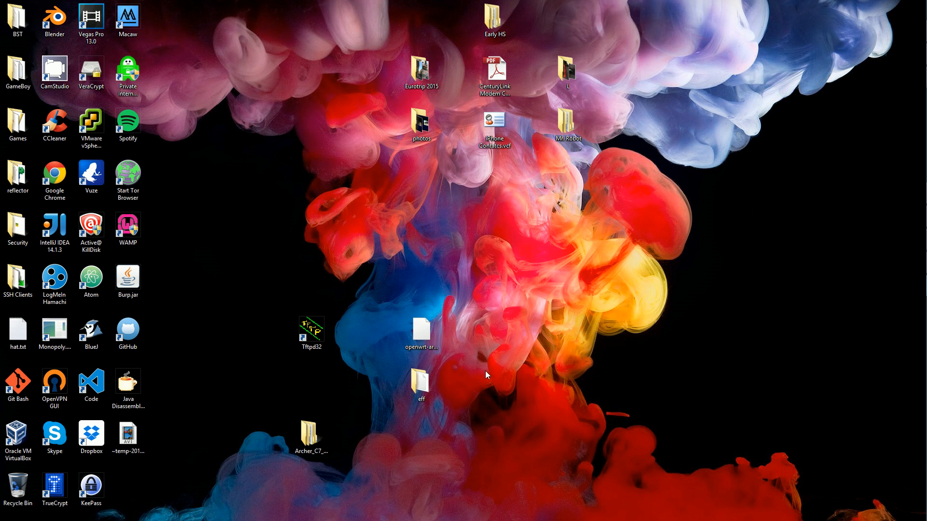
mouse_move(469, 253)
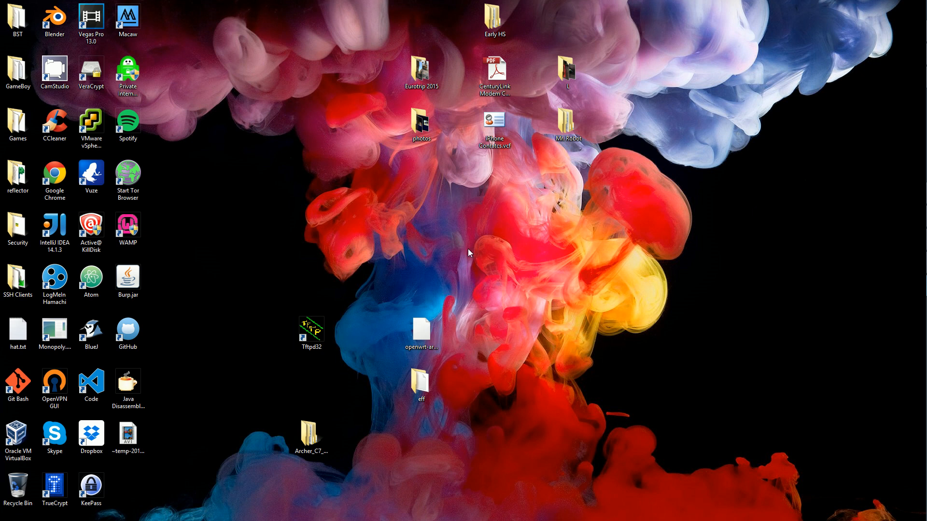
mouse_move(569, 445)
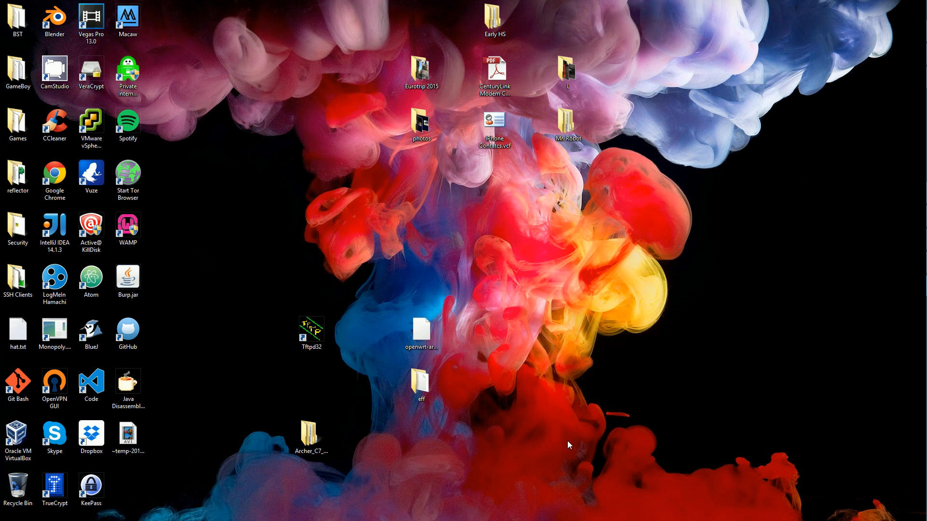
mouse_move(596, 407)
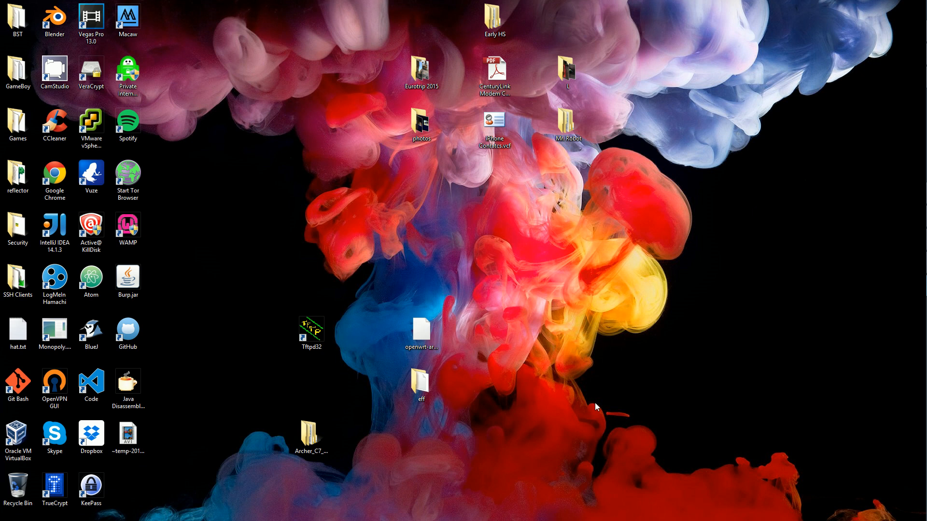
mouse_move(292, 360)
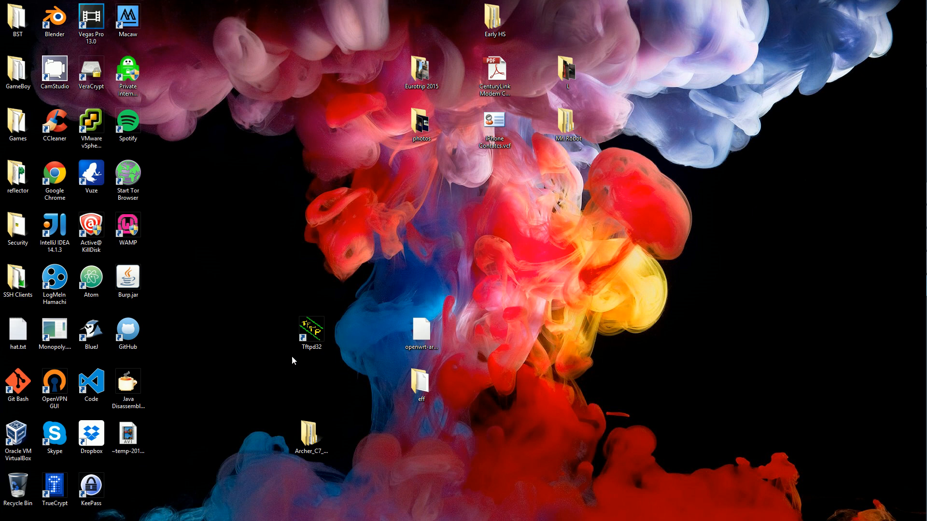
mouse_move(389, 420)
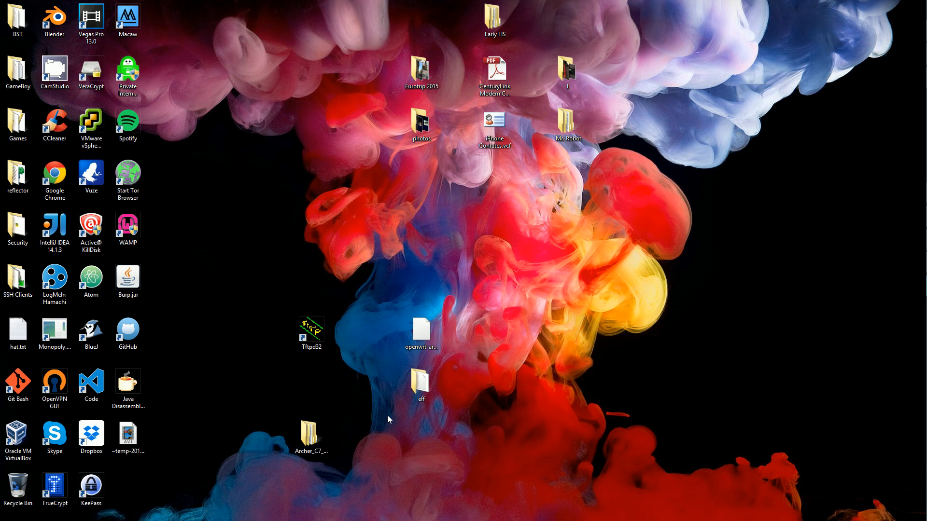
mouse_move(365, 349)
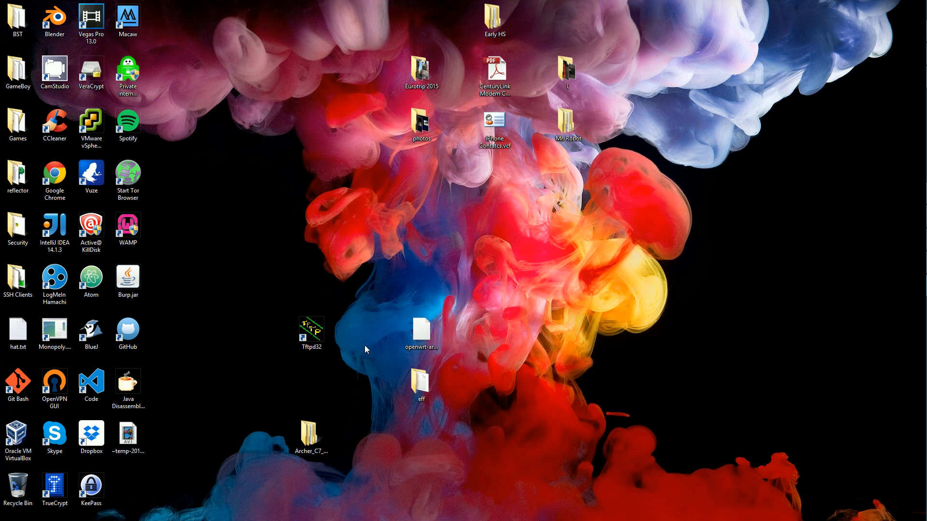
mouse_move(362, 335)
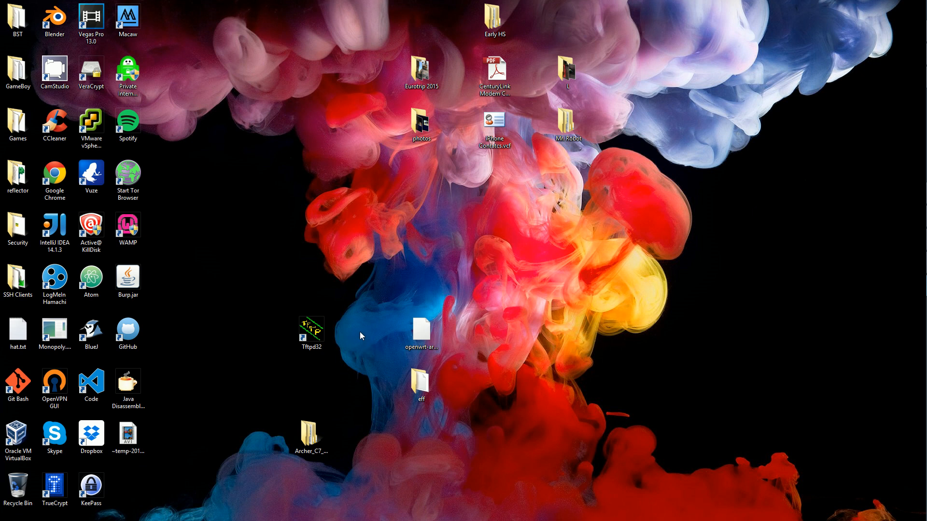
mouse_move(375, 324)
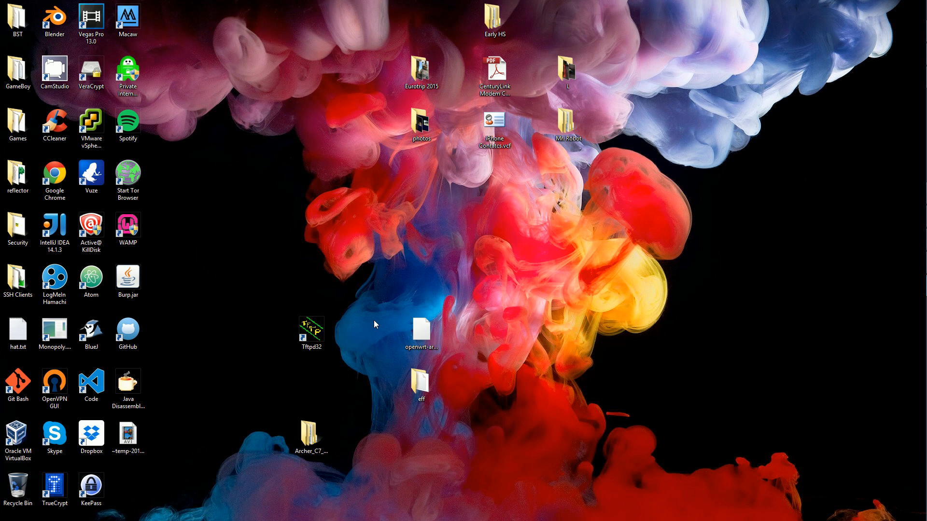
mouse_move(400, 301)
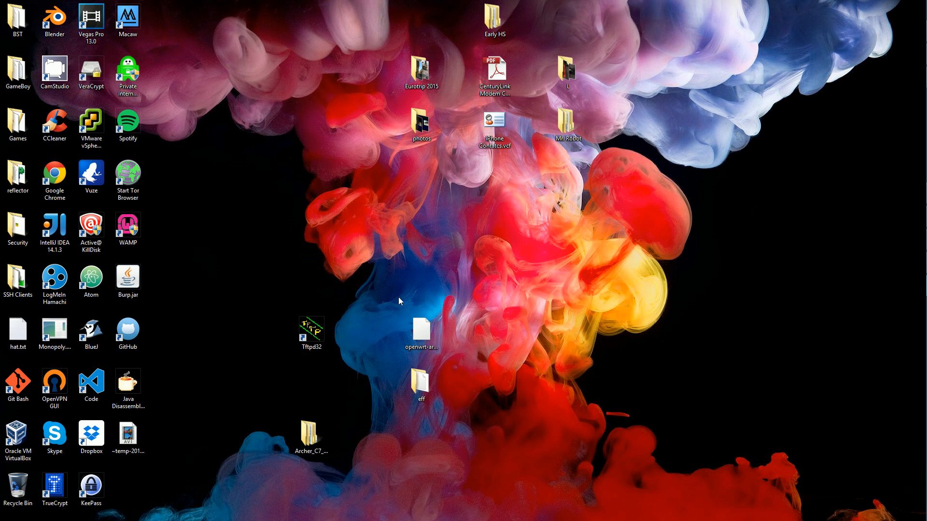
mouse_move(385, 340)
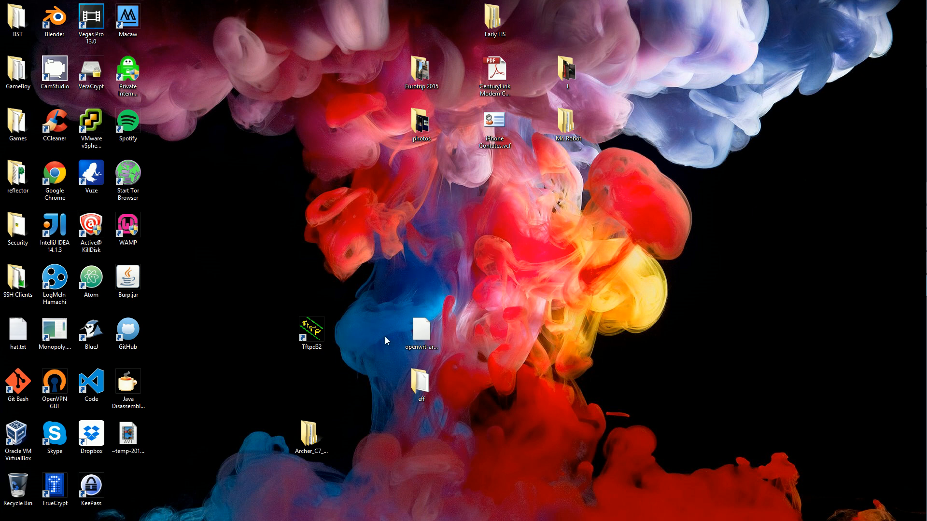
mouse_move(403, 268)
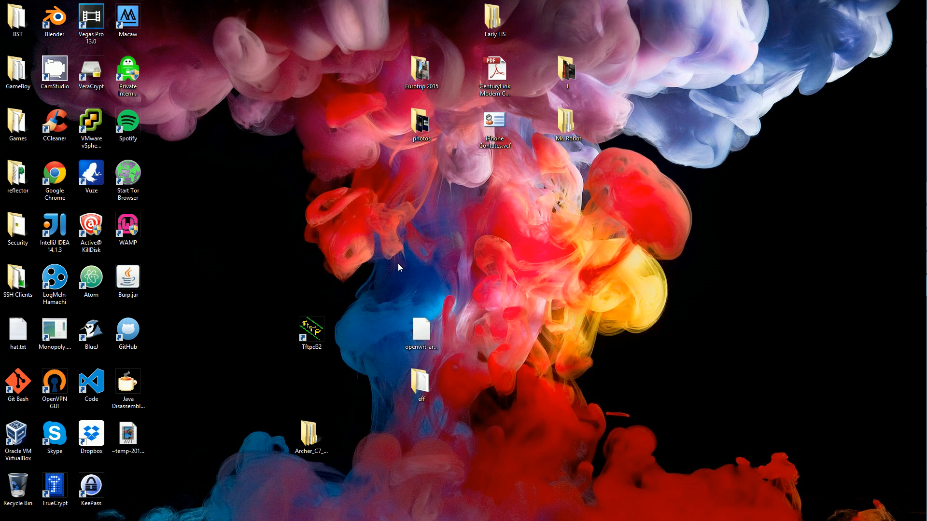
mouse_move(372, 392)
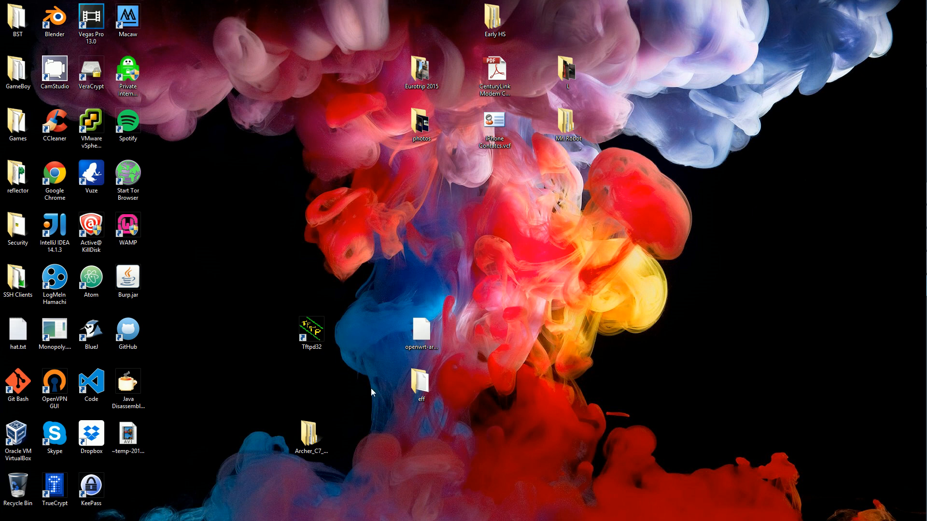
mouse_move(423, 359)
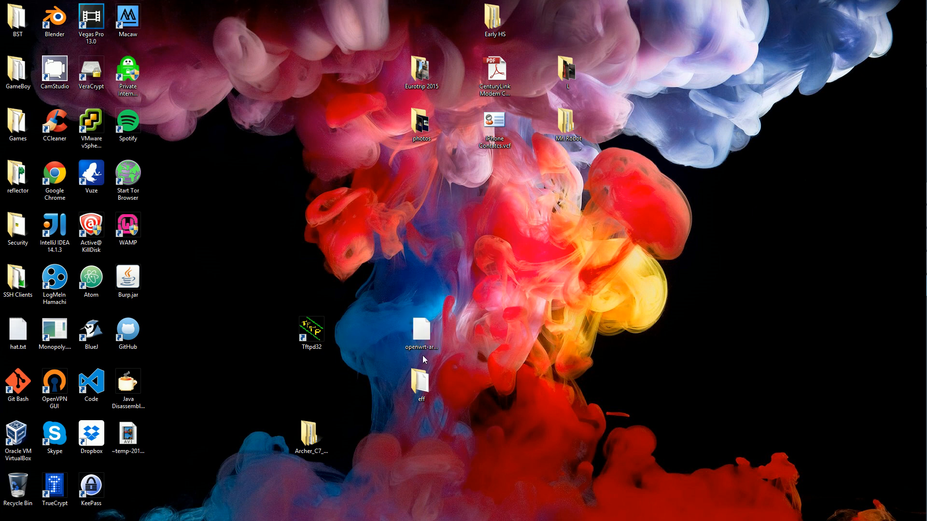
mouse_move(571, 444)
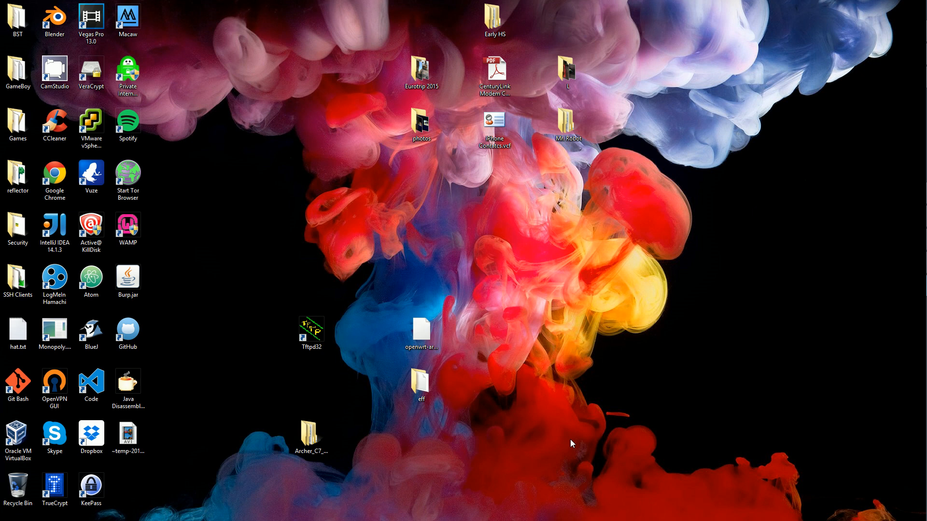
mouse_move(539, 361)
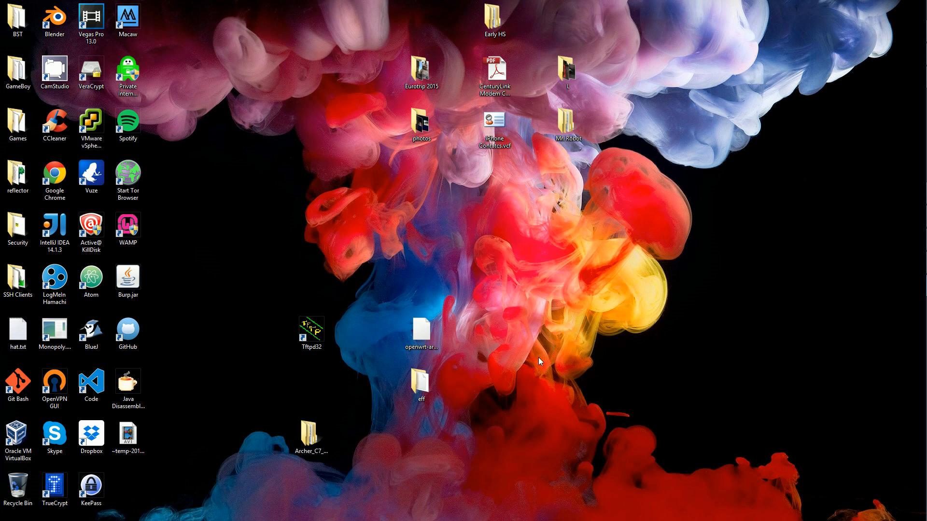
mouse_move(473, 358)
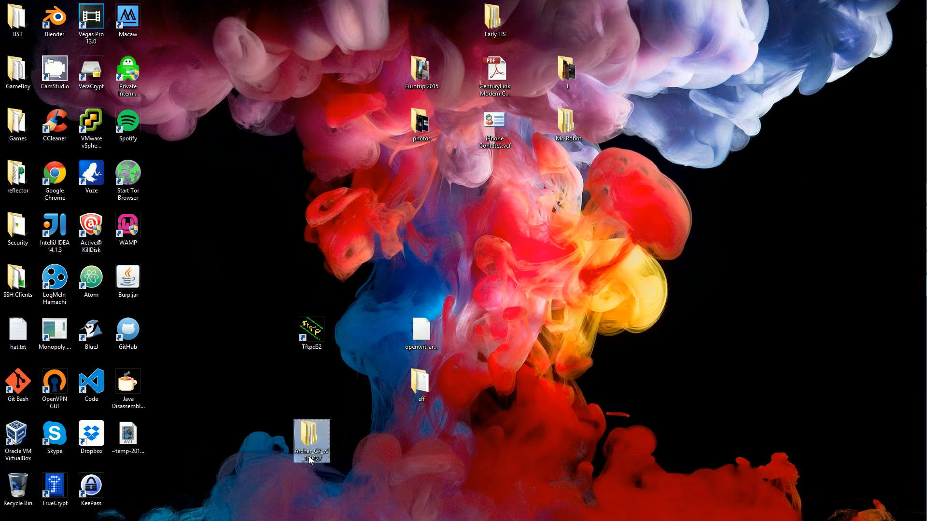
mouse_move(461, 471)
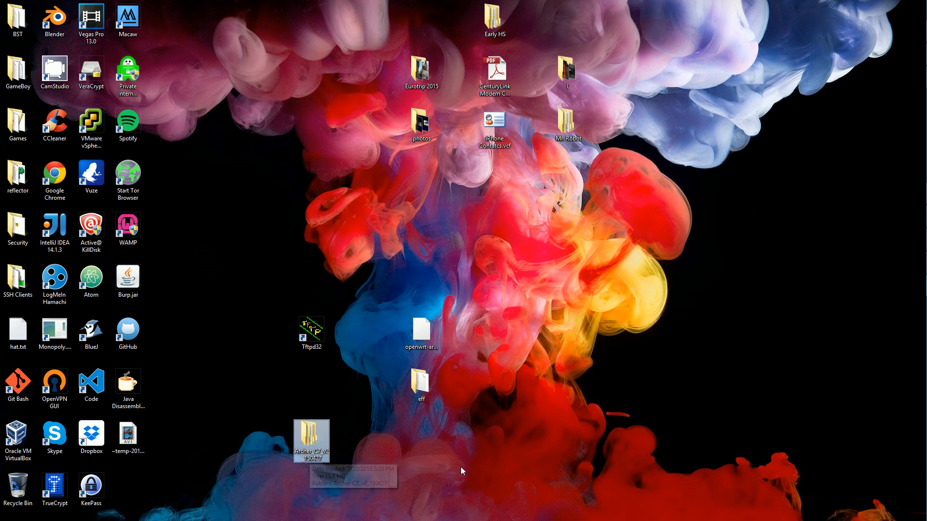
mouse_move(462, 471)
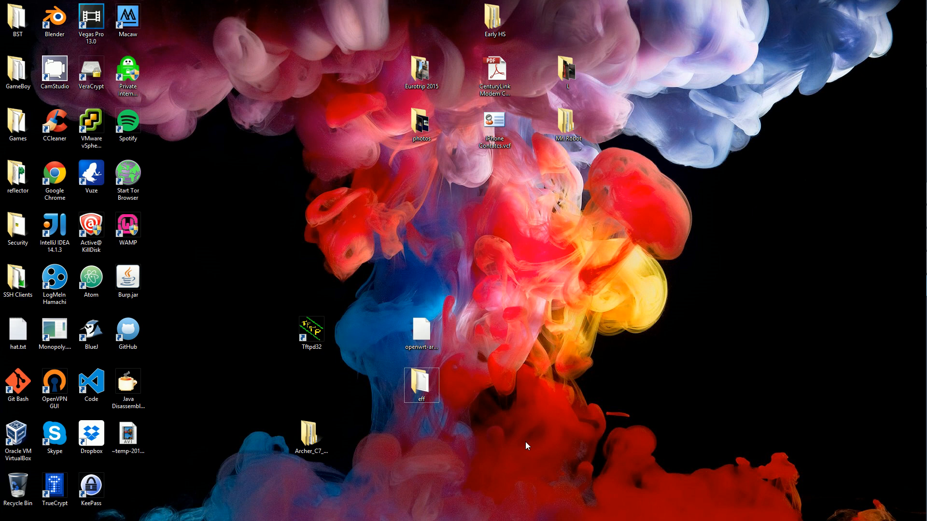
mouse_move(657, 441)
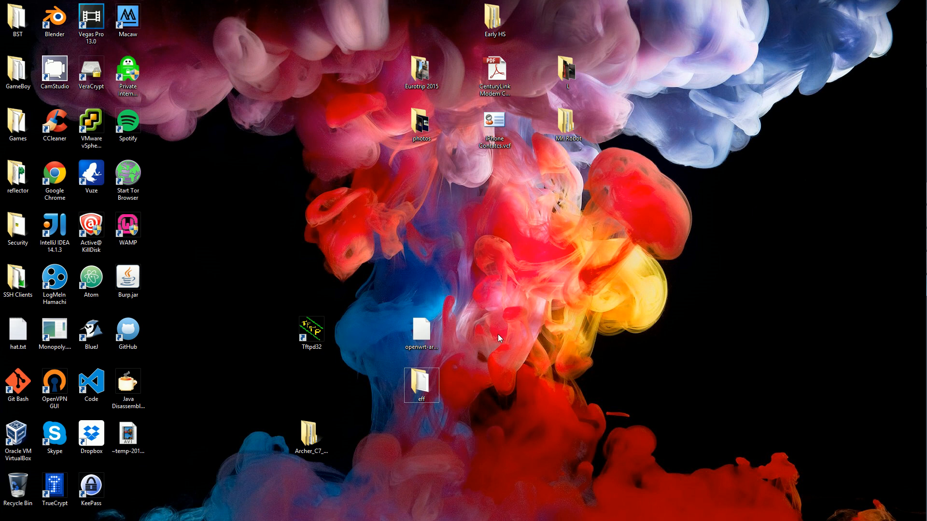
mouse_move(310, 437)
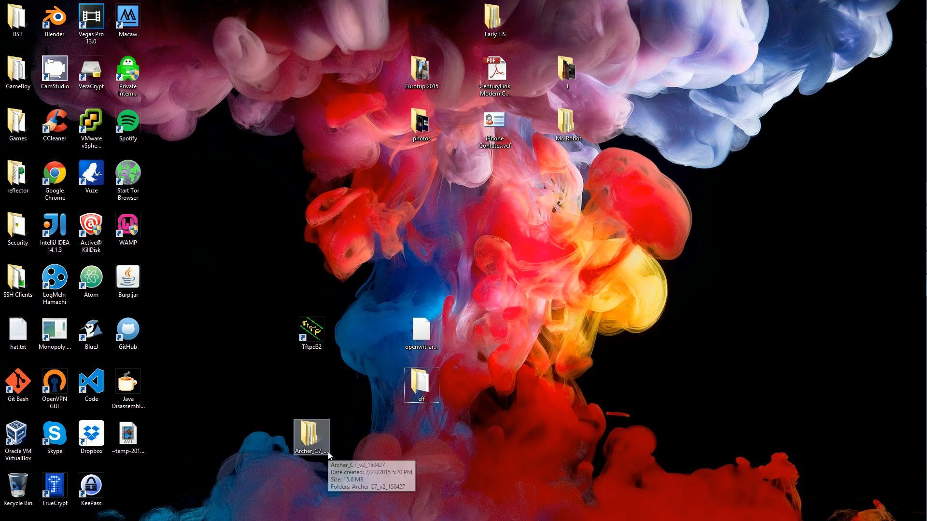
mouse_move(481, 329)
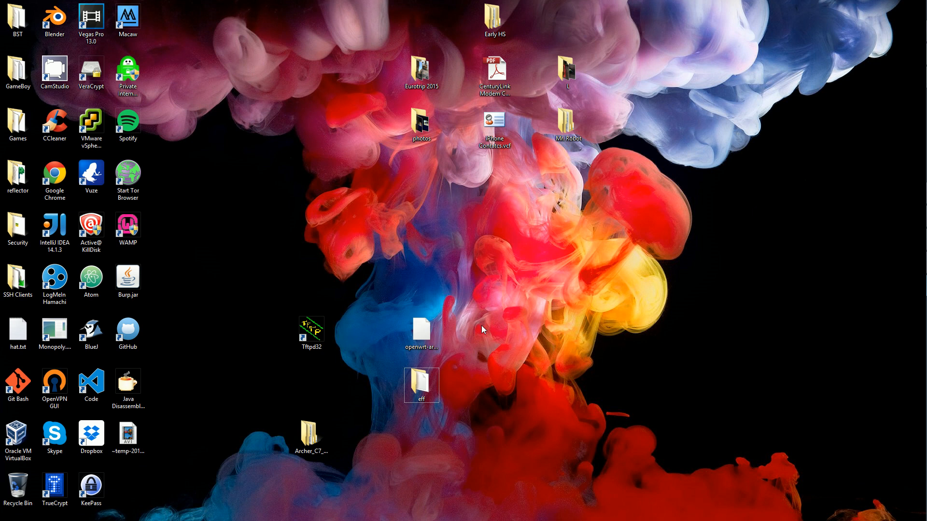
mouse_move(345, 226)
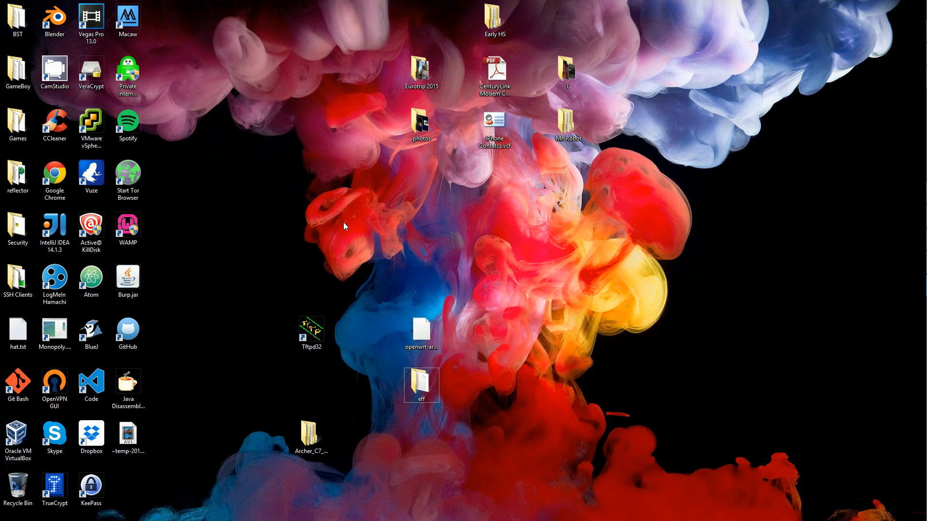
Launch the Tftpd32 TFTP server from the desktop
left_click(311, 329)
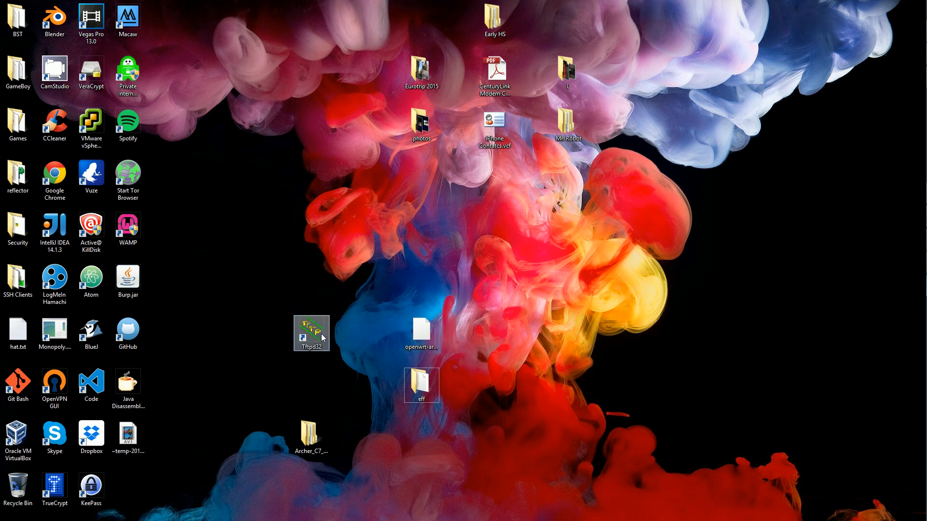
mouse_move(312, 333)
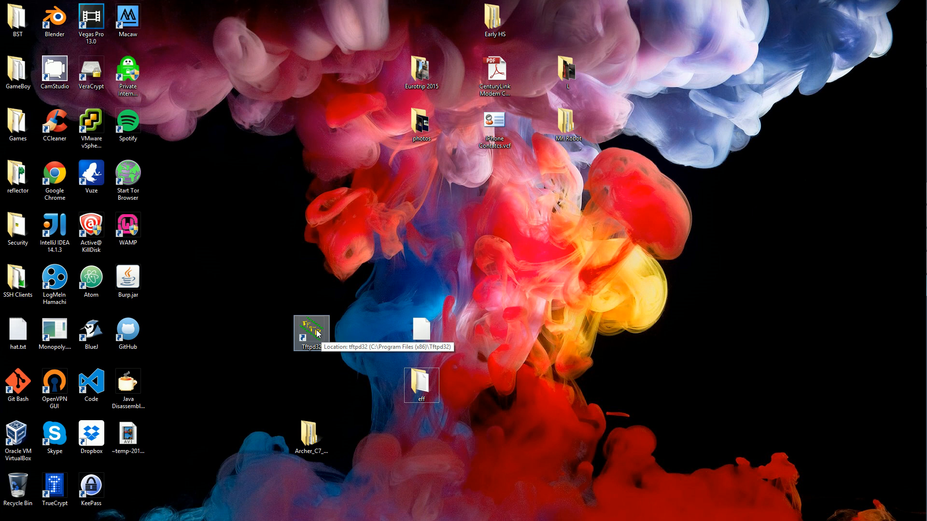
double_click(310, 330)
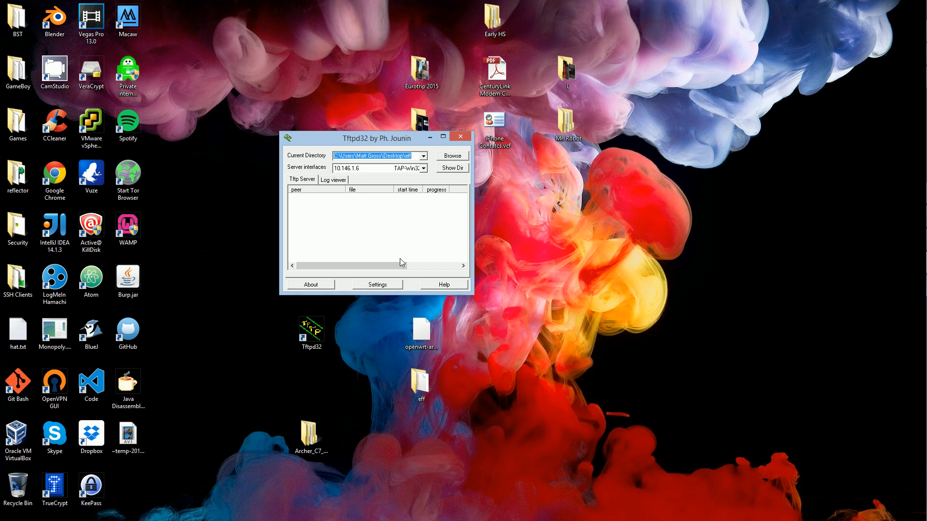
Review the GLOBAL and TFTP settings and accept them unchanged with OK
left_click(376, 284)
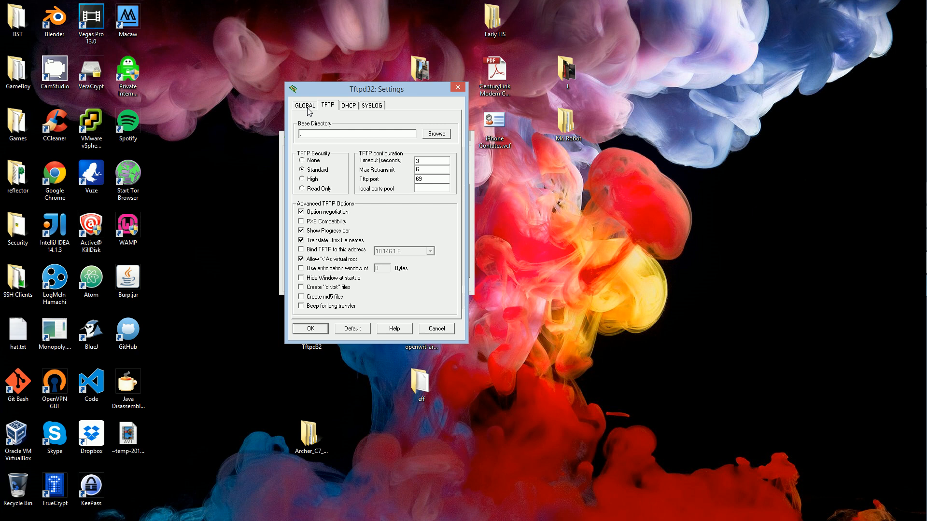
left_click(304, 105)
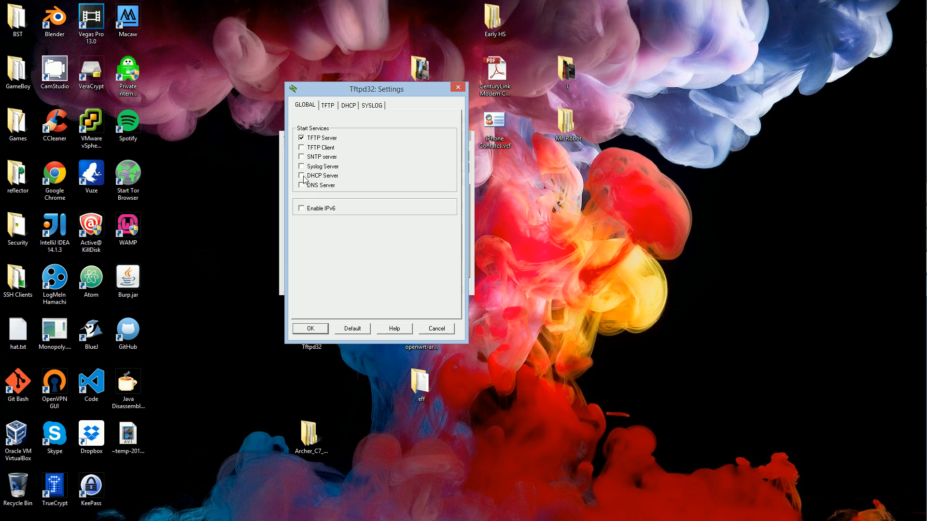
left_click(326, 105)
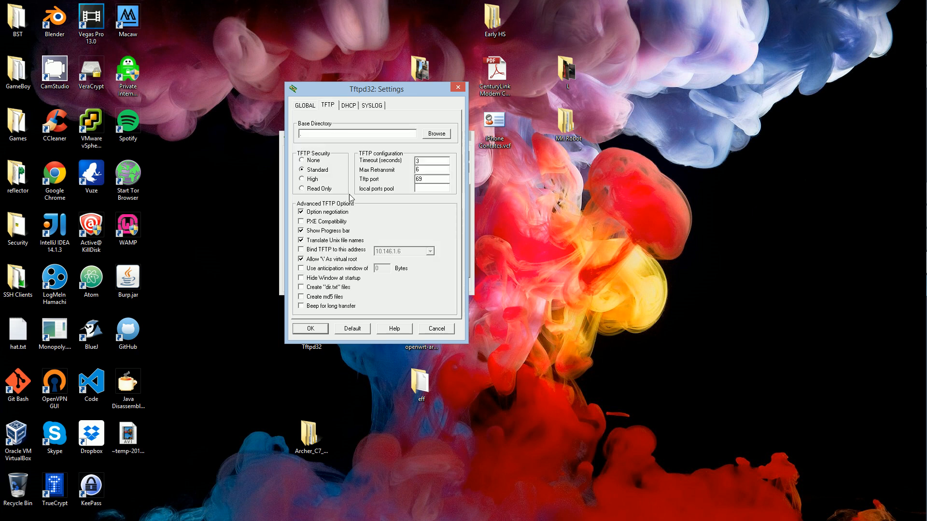
mouse_move(344, 265)
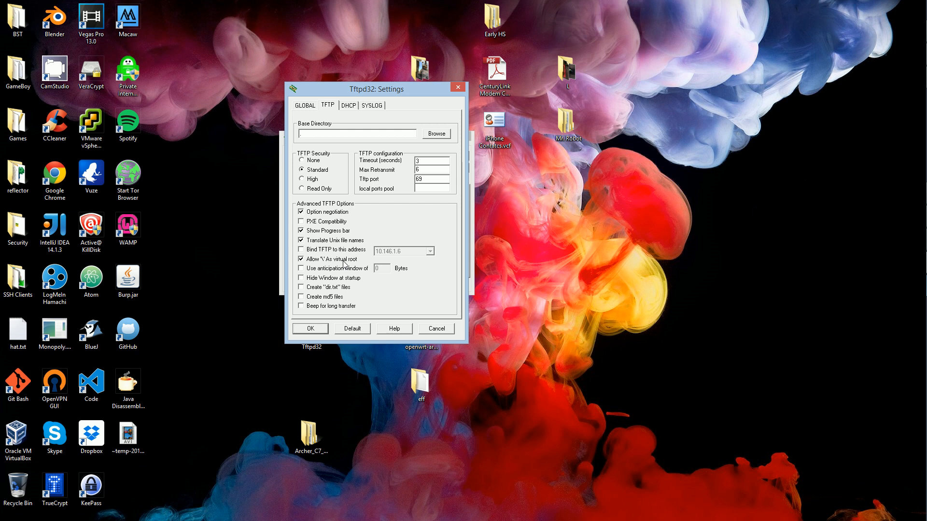
left_click(309, 329)
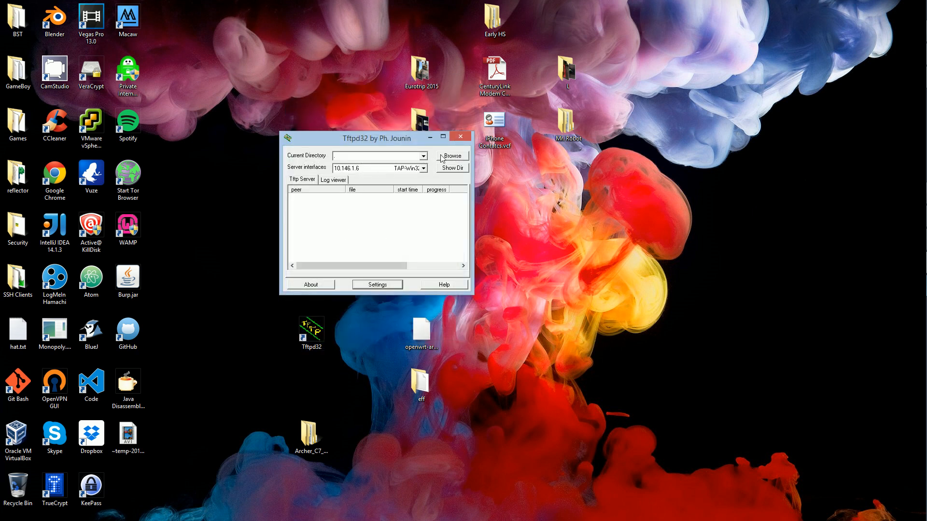
Set the desktop eff folder as the server's current directory
left_click(451, 155)
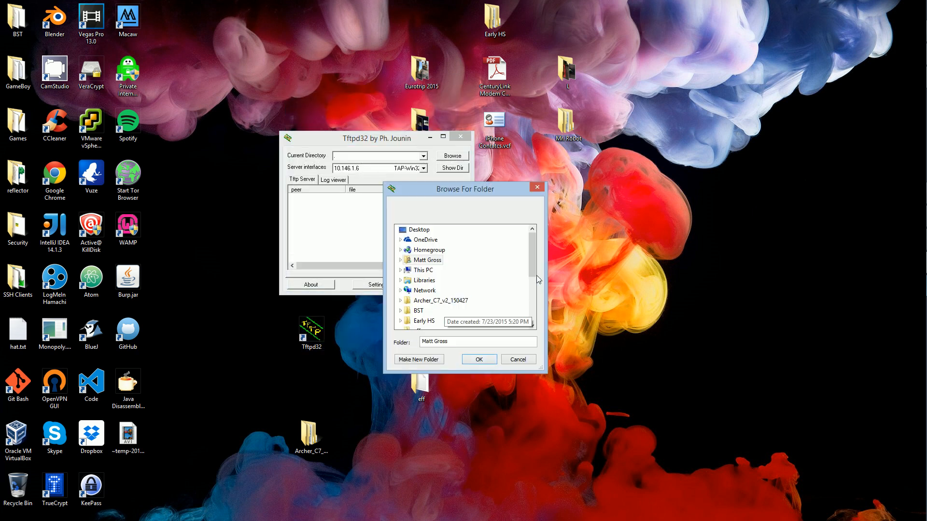
left_click(415, 310)
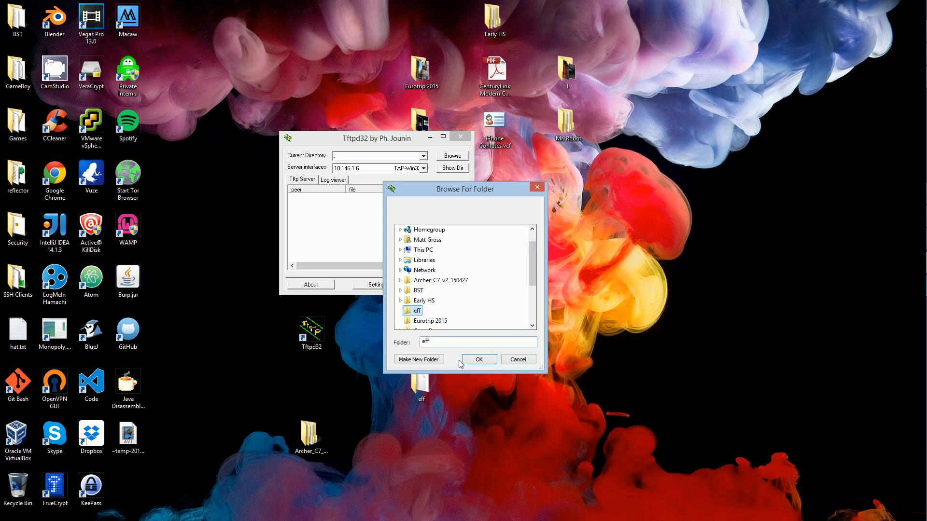
mouse_move(479, 359)
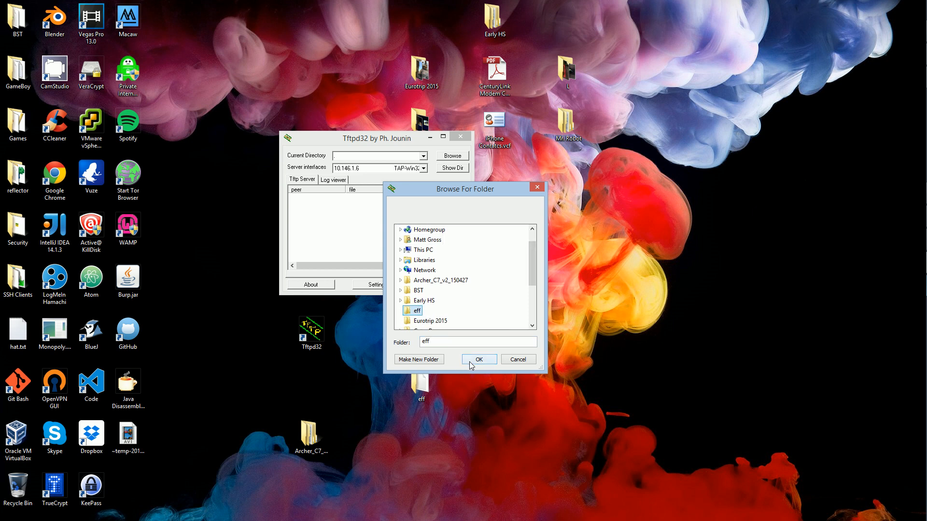
left_click(479, 359)
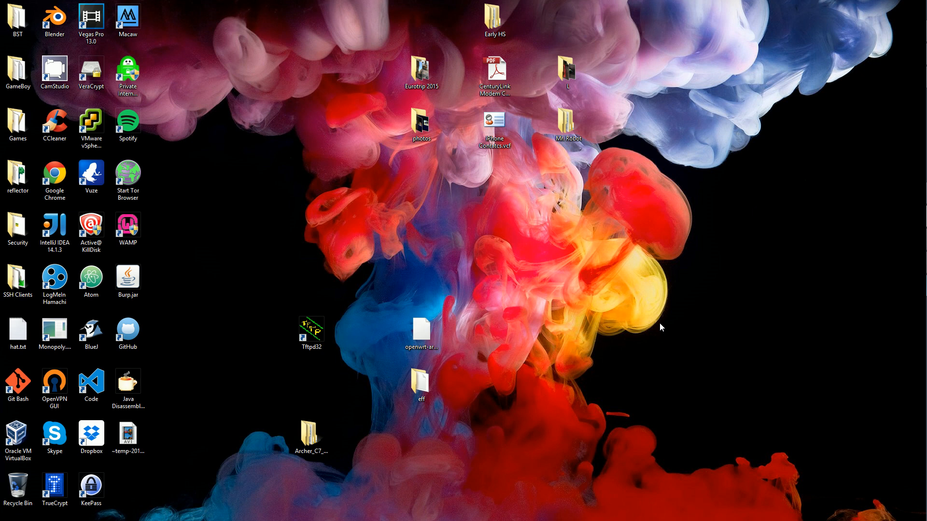
mouse_move(362, 353)
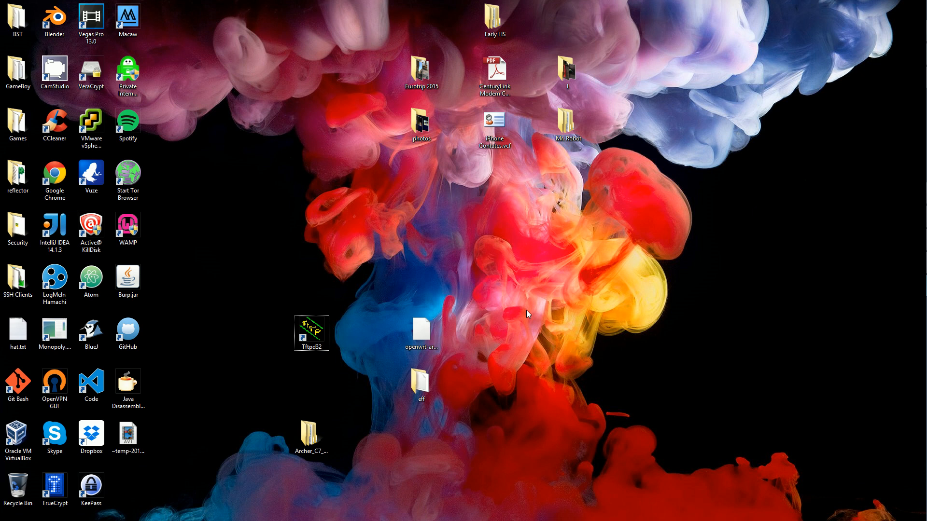
mouse_move(548, 338)
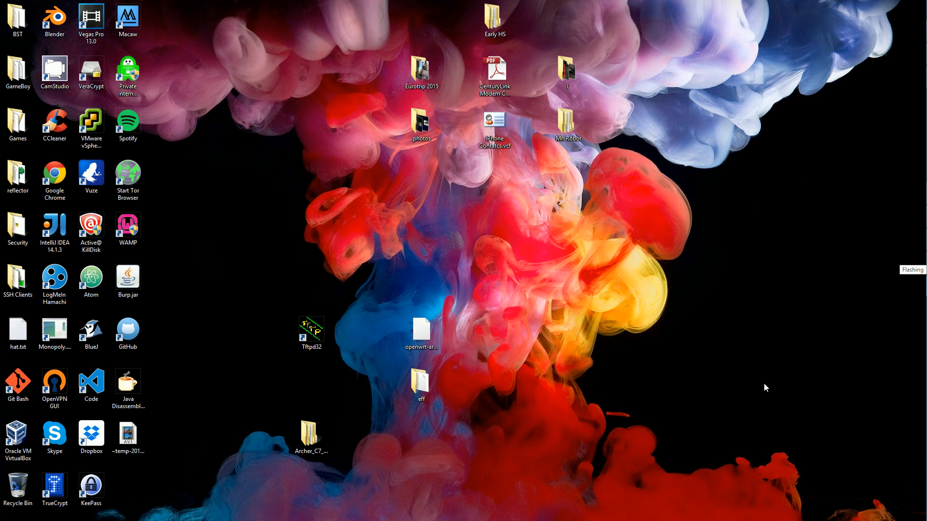
Start Wireshark from its desktop shortcut
double_click(18, 278)
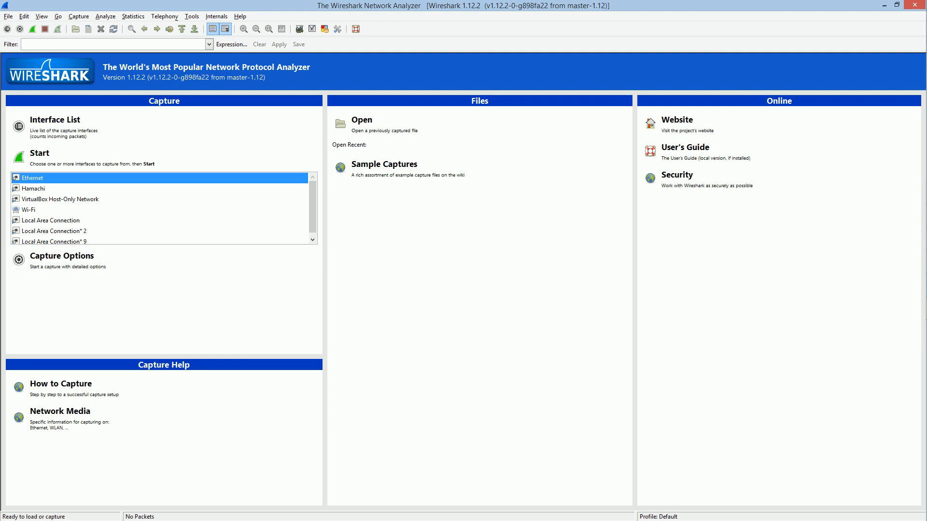
mouse_move(59, 163)
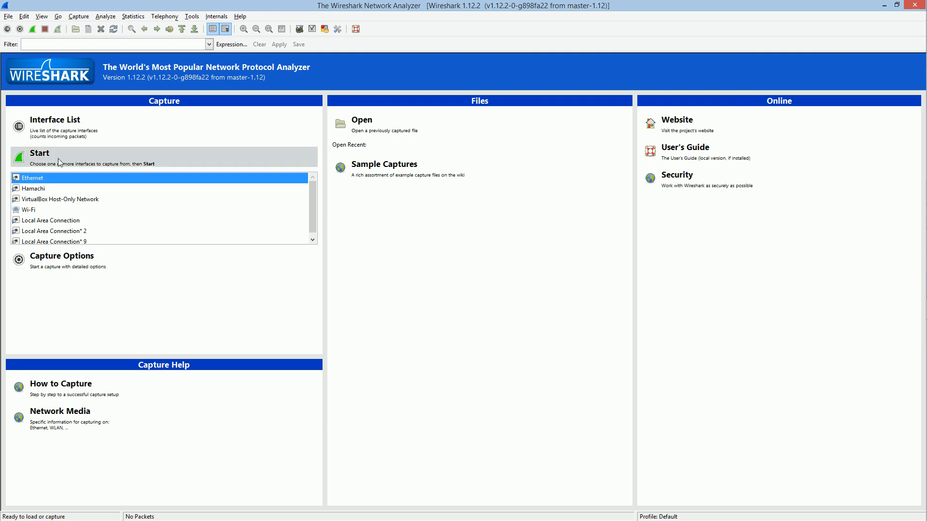
mouse_move(921, 175)
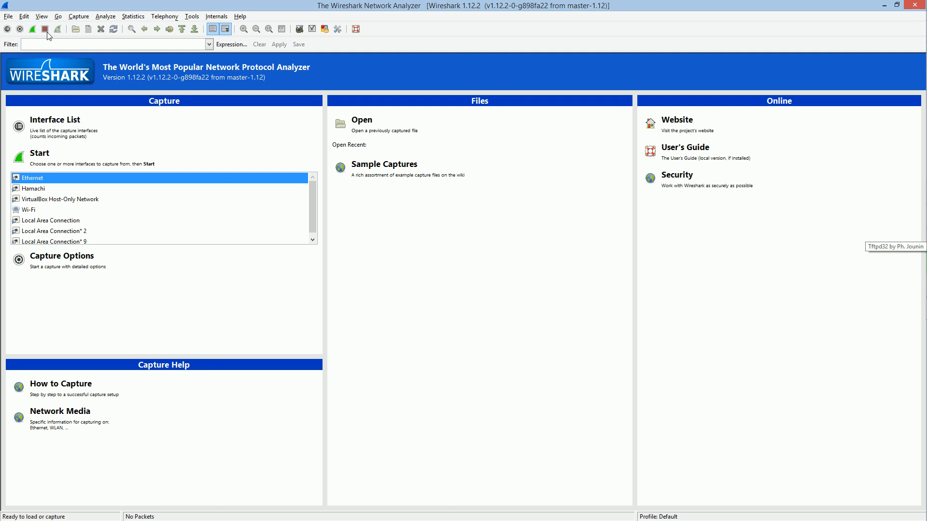
Start a live capture on Ethernet, then stop it with no packets recorded
left_click(33, 29)
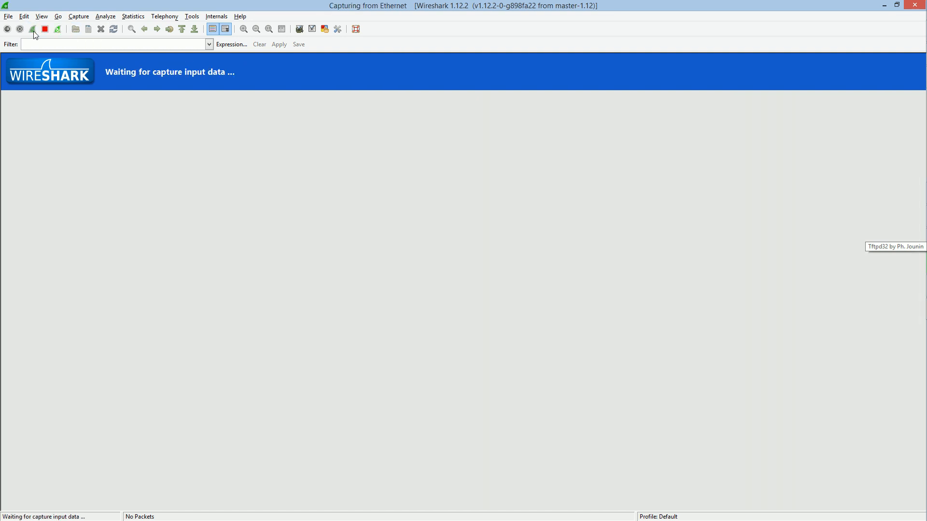
left_click(32, 29)
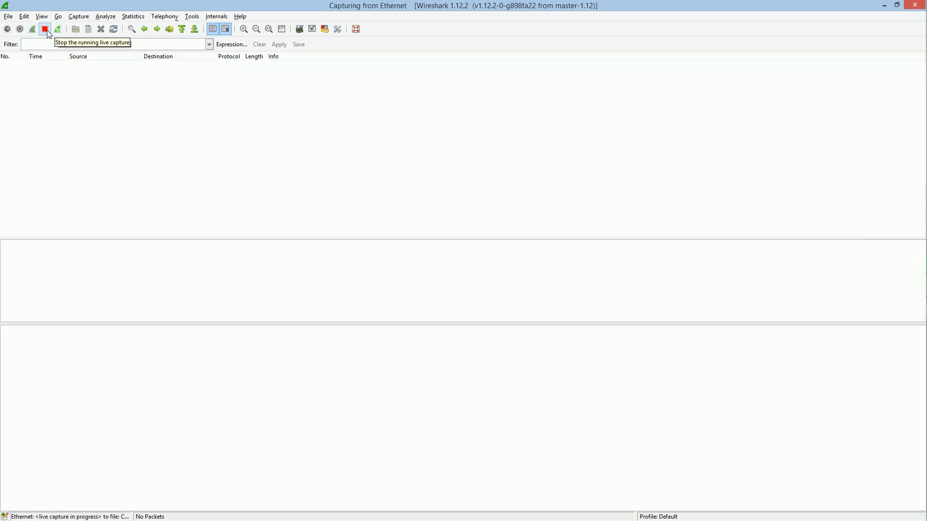
mouse_move(122, 71)
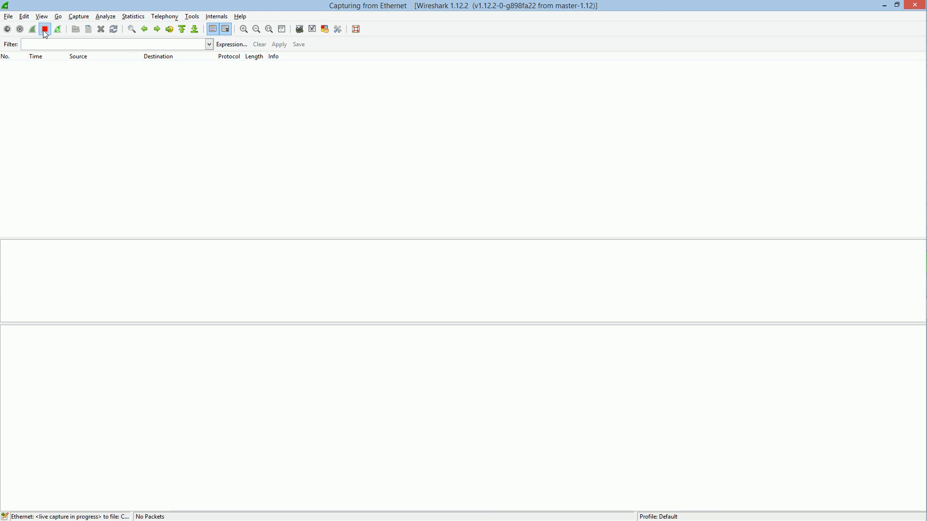
left_click(45, 29)
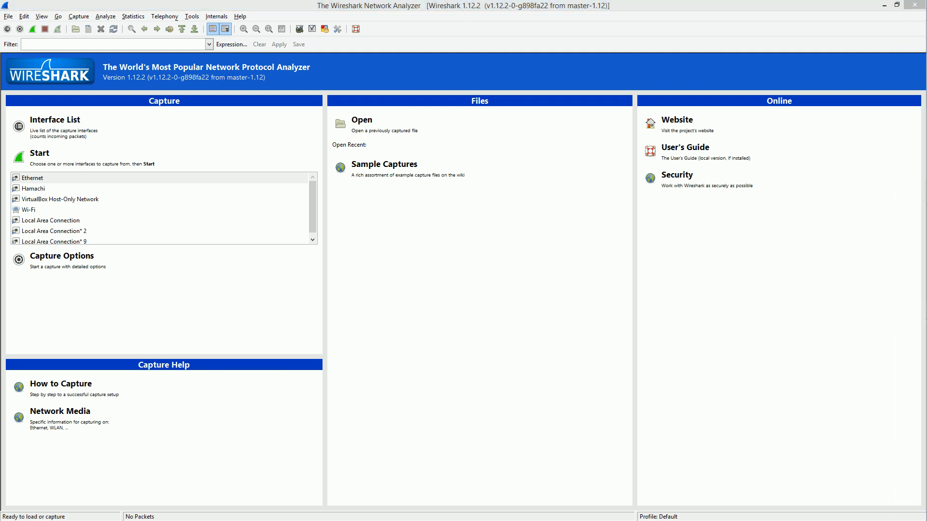
mouse_move(286, 219)
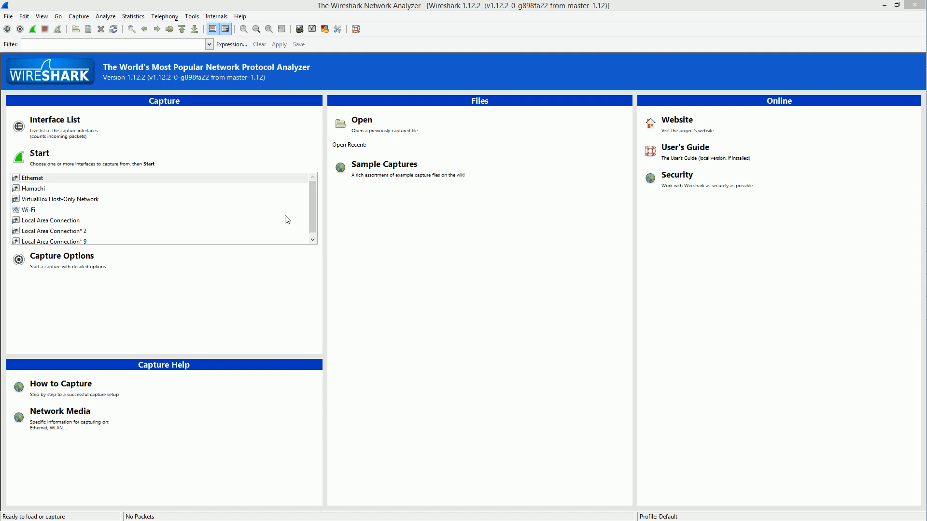
mouse_move(273, 220)
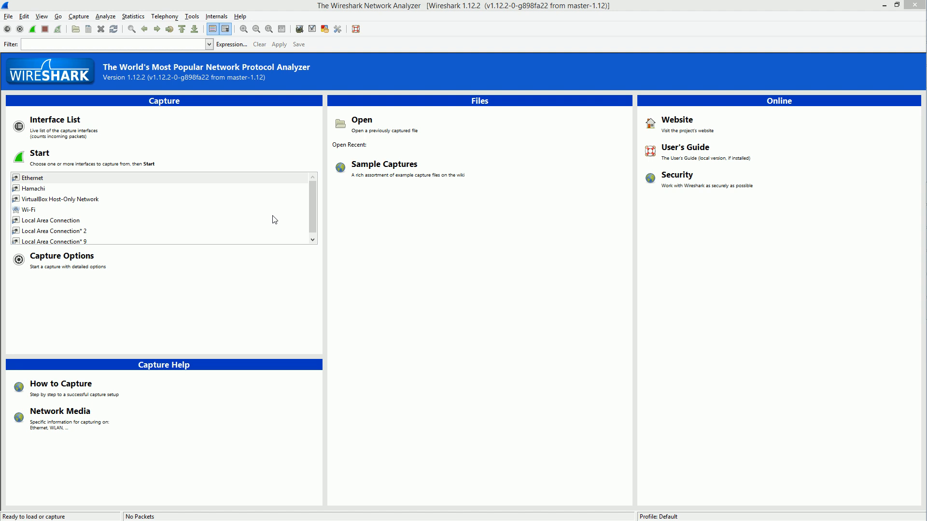
mouse_move(228, 214)
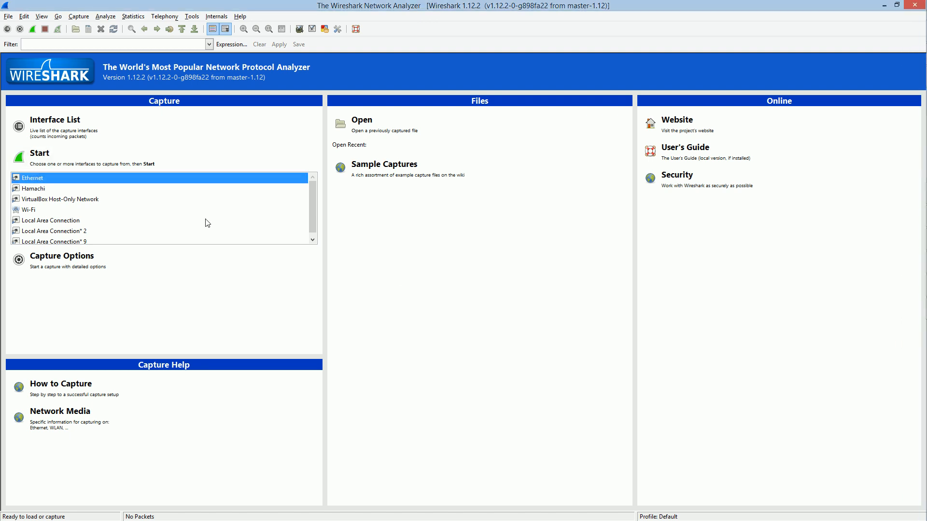
mouse_move(881, 5)
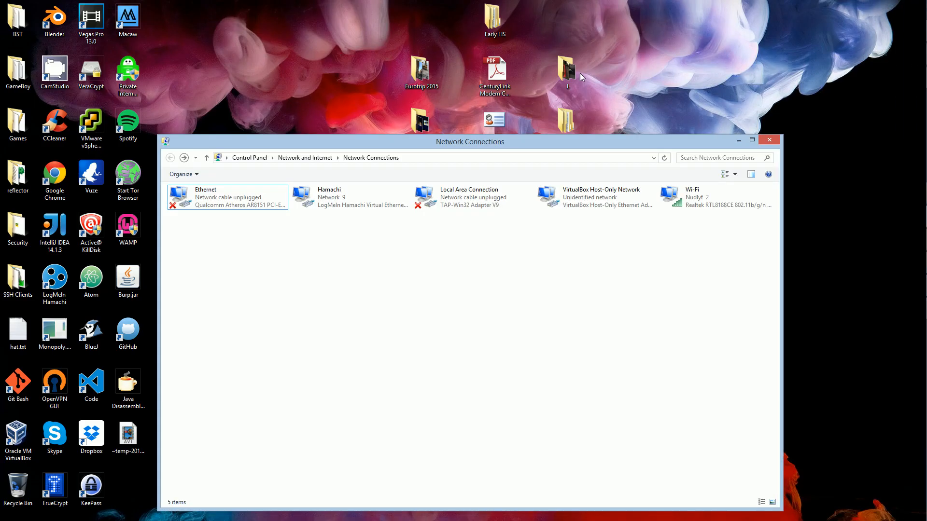
Bring up the Ethernet adapter's IPv4 properties showing 192.168.1.66 / 255.255.255.0
left_click(752, 139)
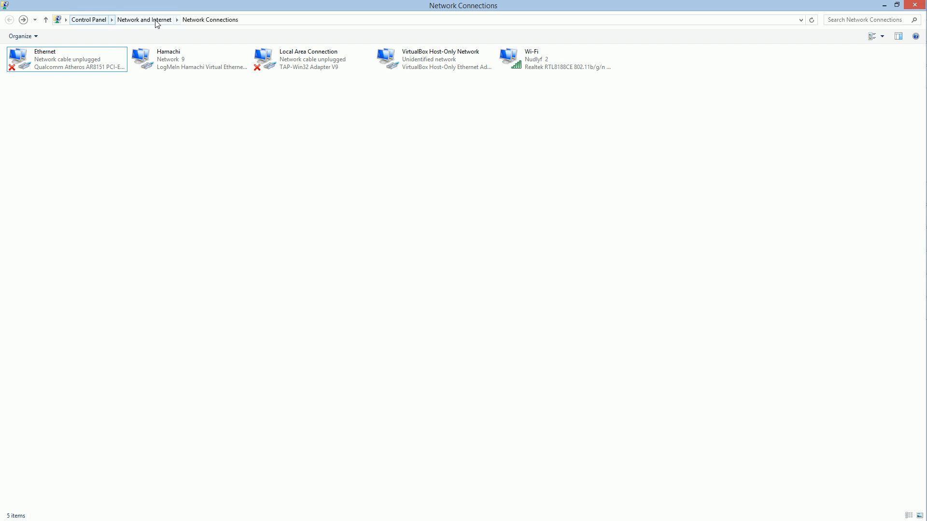
right_click(58, 59)
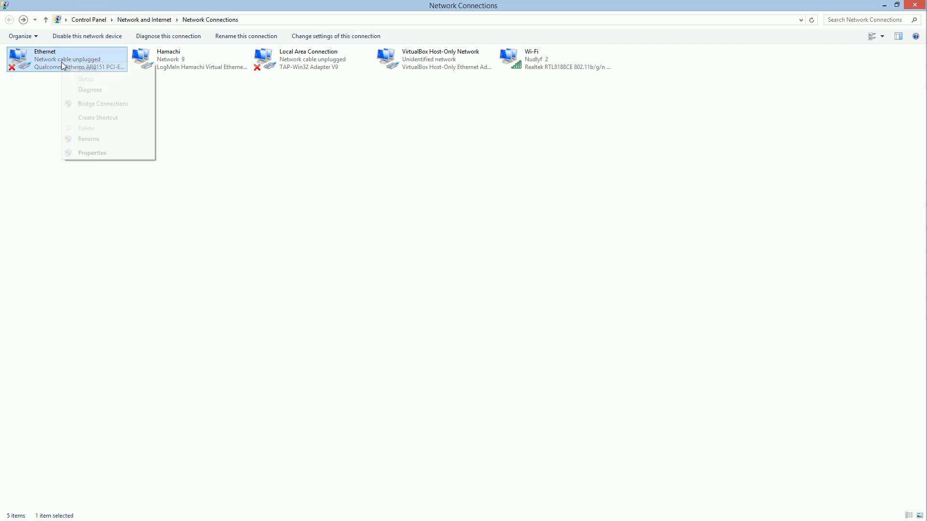
left_click(334, 288)
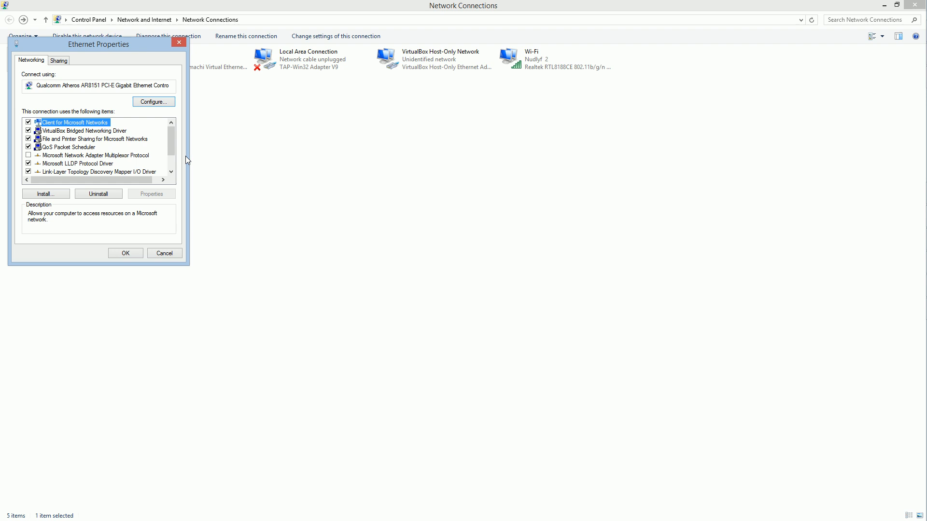
left_click(86, 171)
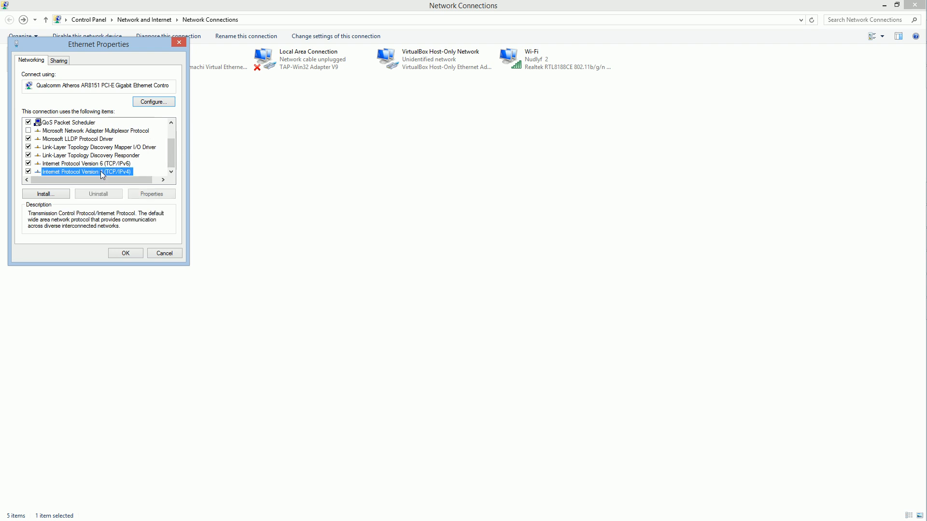
left_click(151, 193)
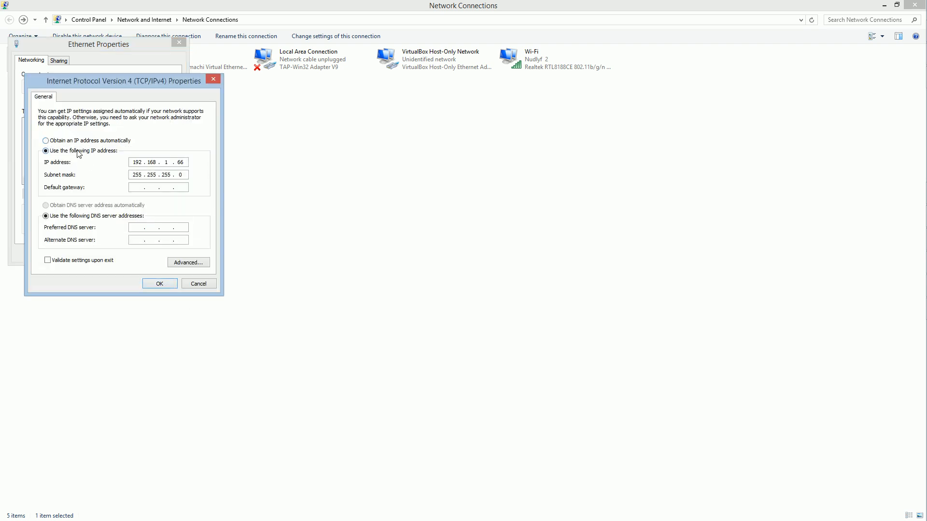
Choose a manual address and enter IP 192.168.1.66 for Ethernet
left_click(46, 140)
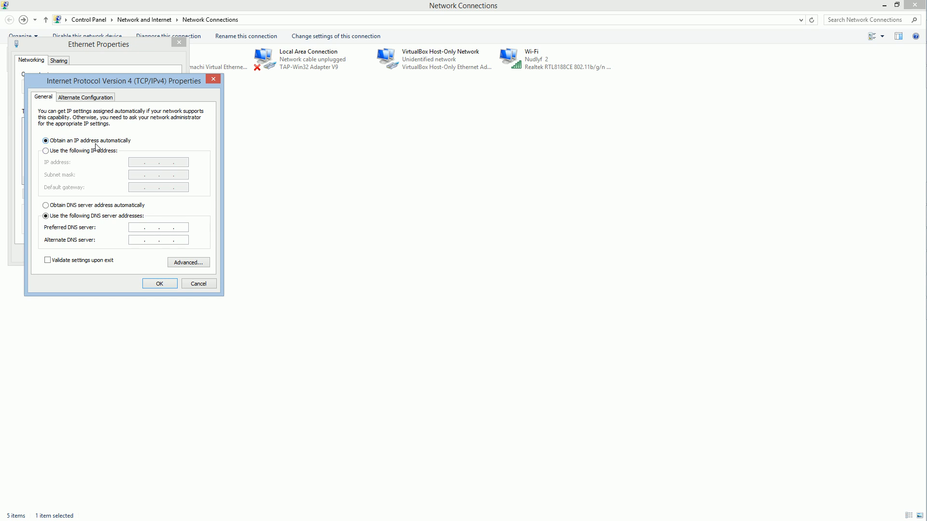
left_click(45, 151)
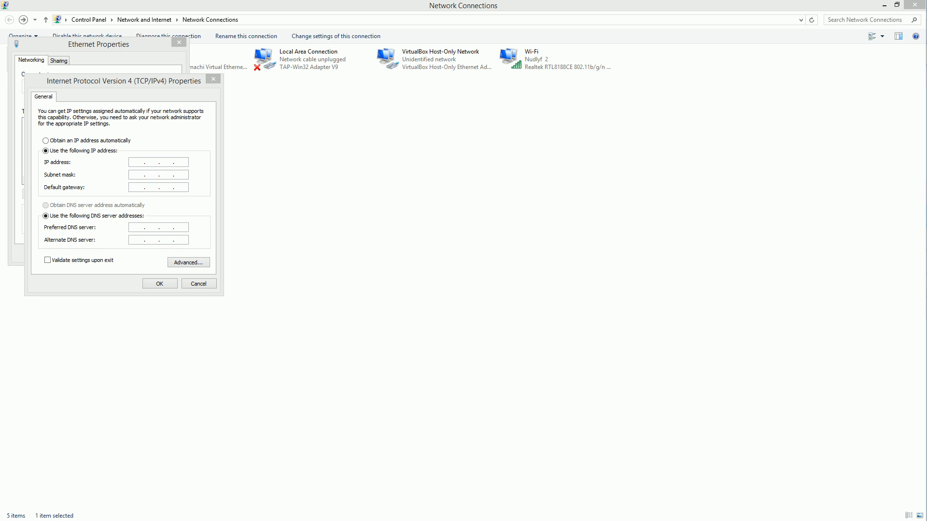
left_click(158, 162)
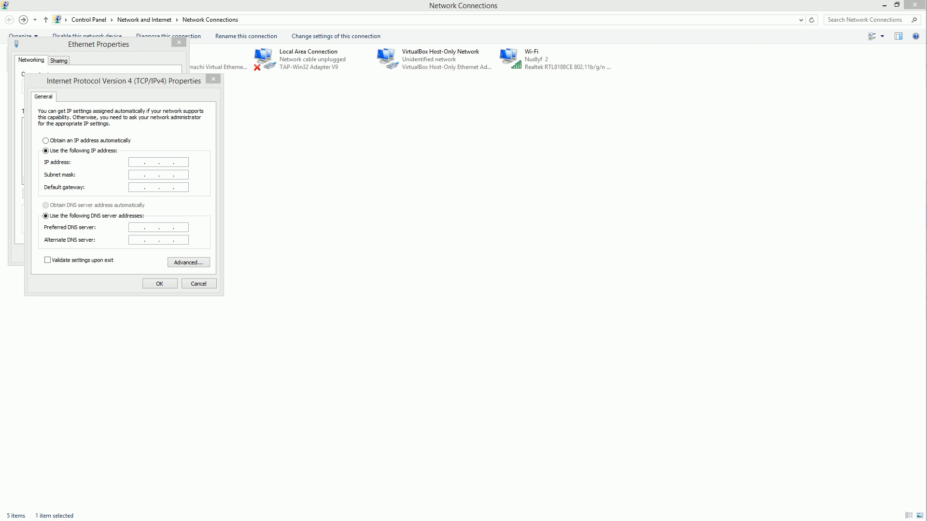
type("192.168.1.66")
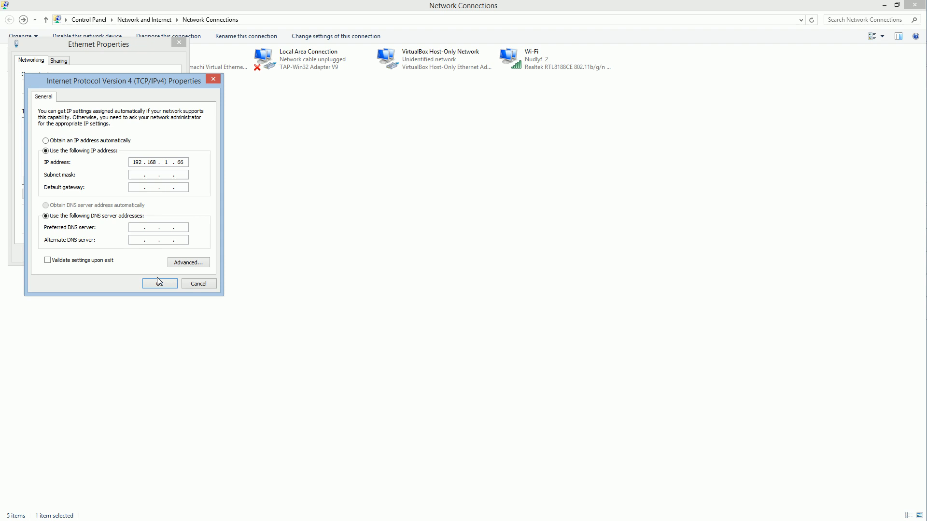
Confirm the static address with subnet mask 255.255.255.0 after the mask warning
left_click(159, 283)
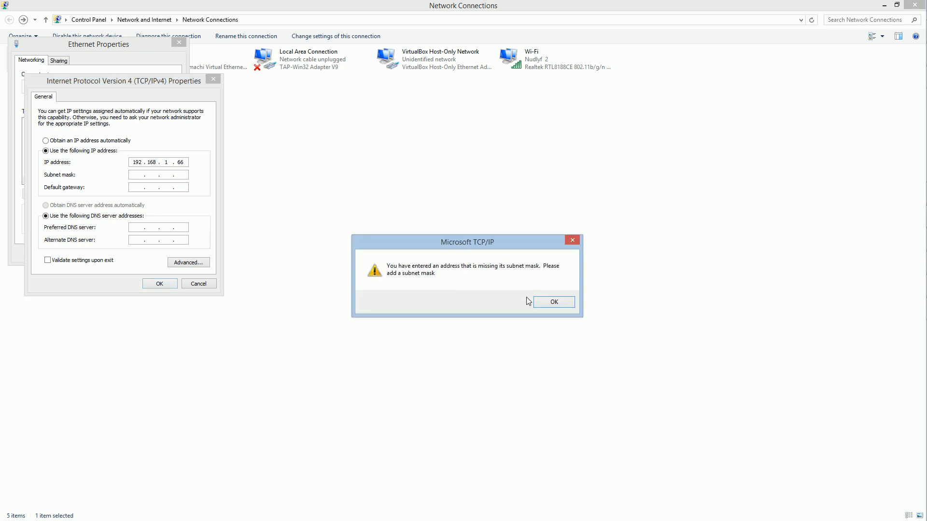
left_click(554, 303)
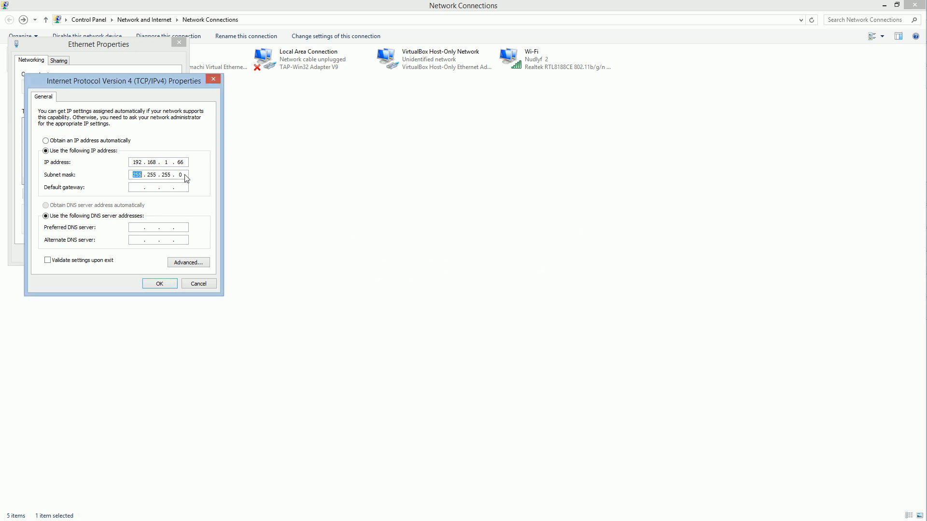
mouse_move(160, 284)
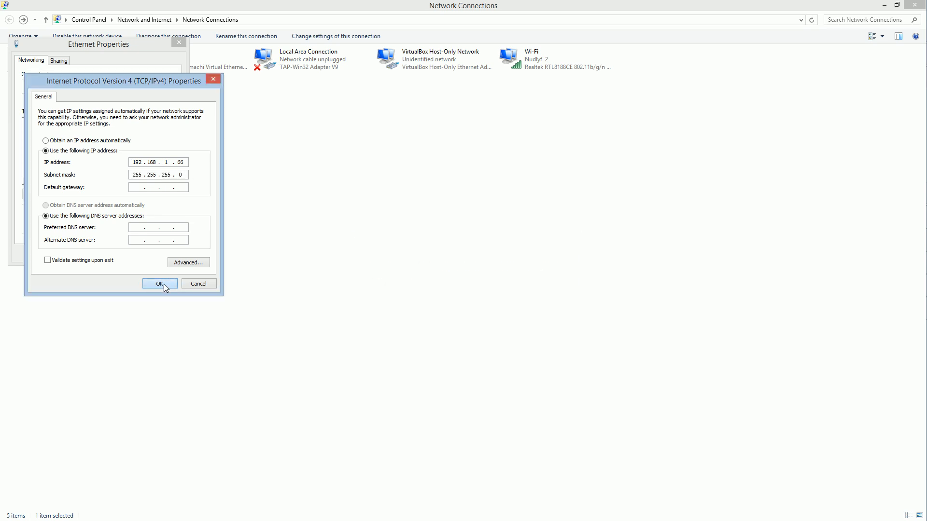
left_click(159, 284)
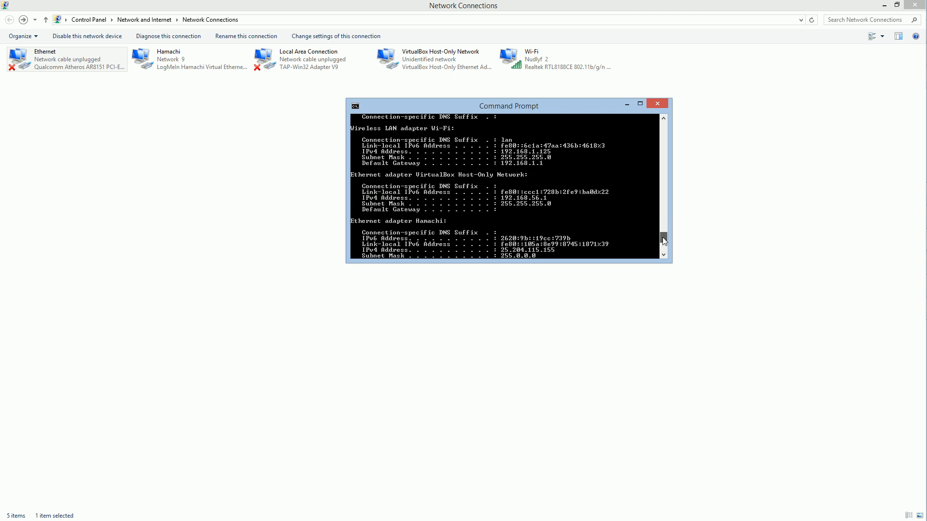
Scroll the ipconfig output to the Ethernet adapter showing 192.168.1.66 / 255.255.255.0
scroll("up", 3)
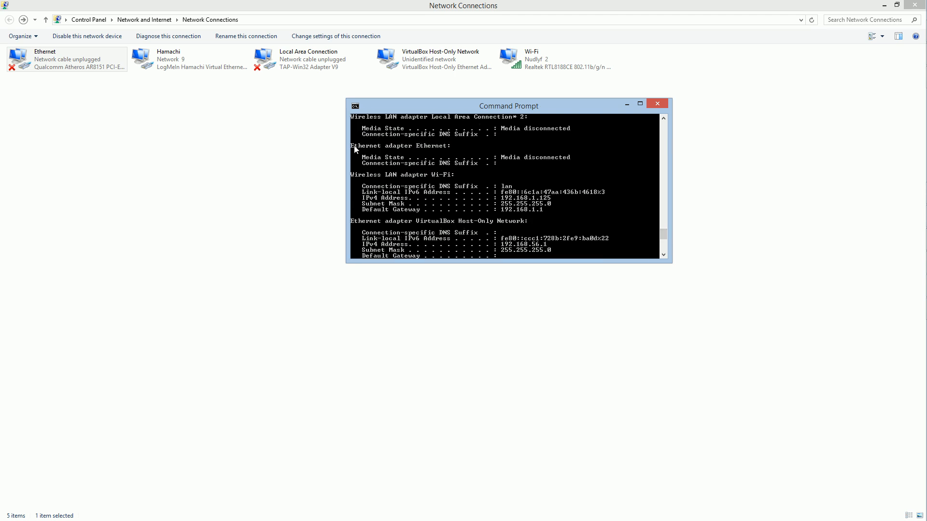
mouse_move(411, 157)
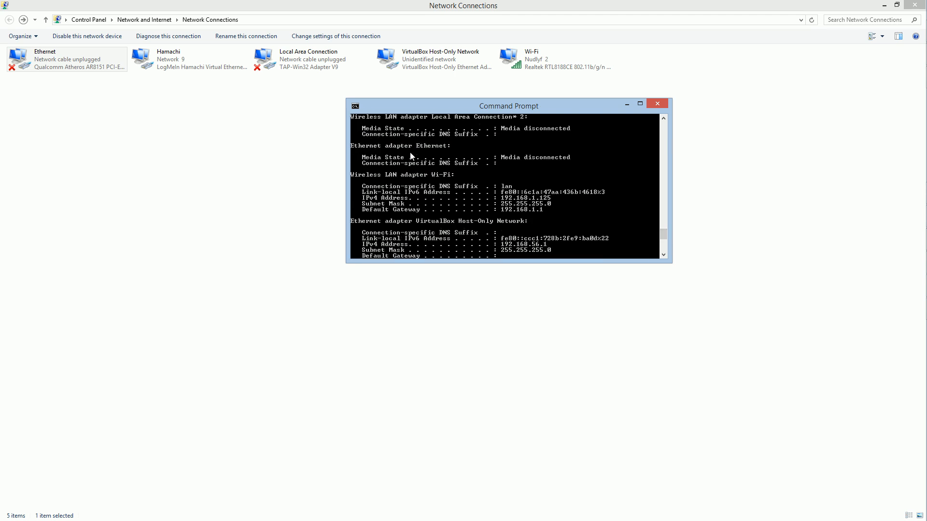
mouse_move(527, 223)
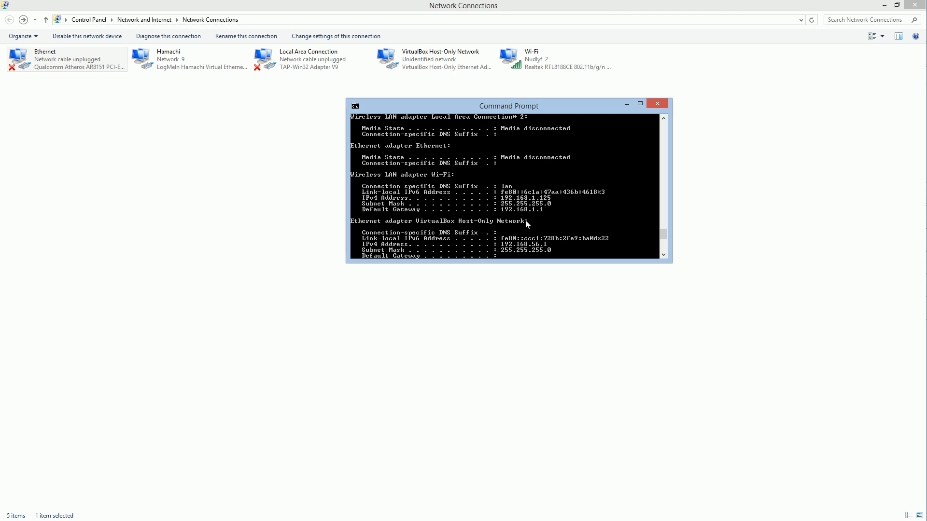
scroll("down", 3)
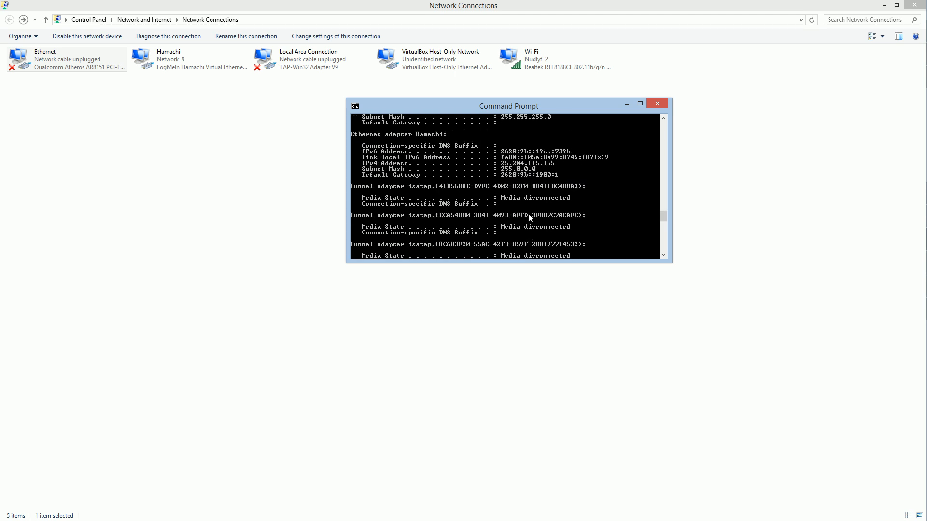
scroll("up", 3)
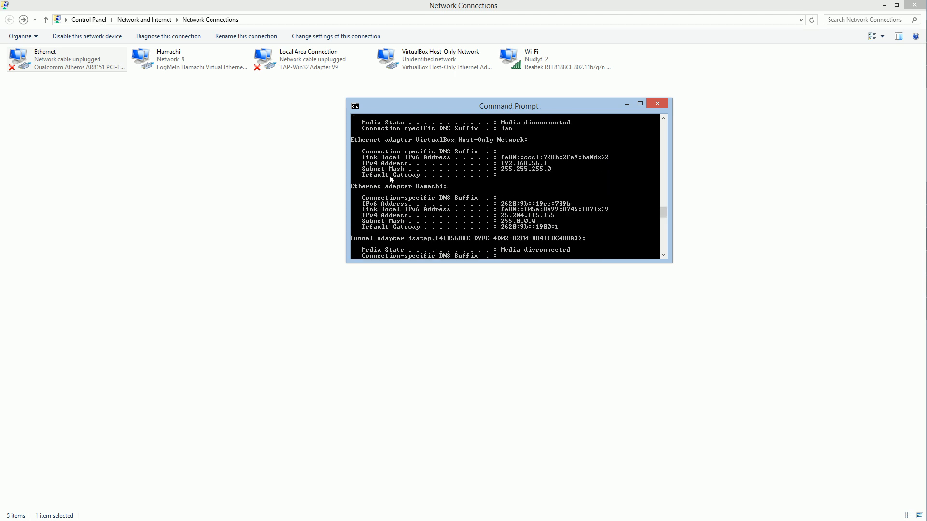
scroll("up", 3)
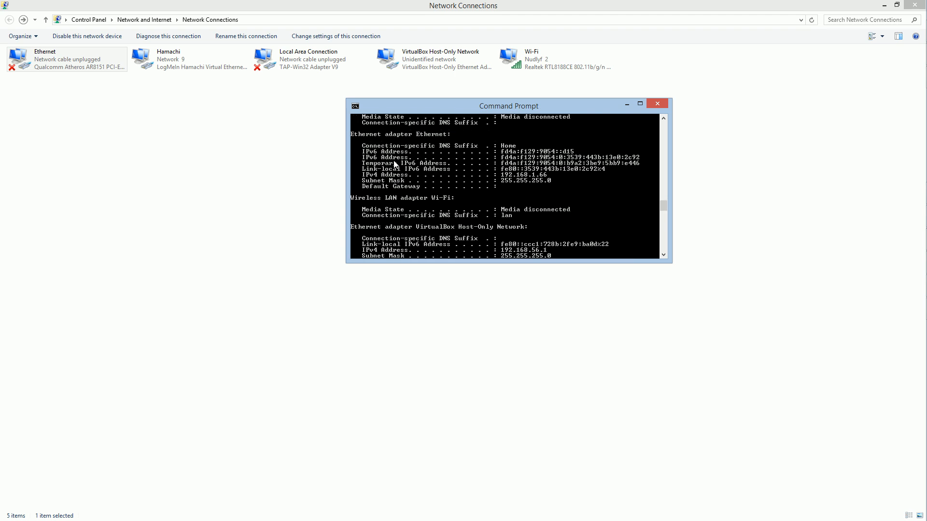
mouse_move(516, 182)
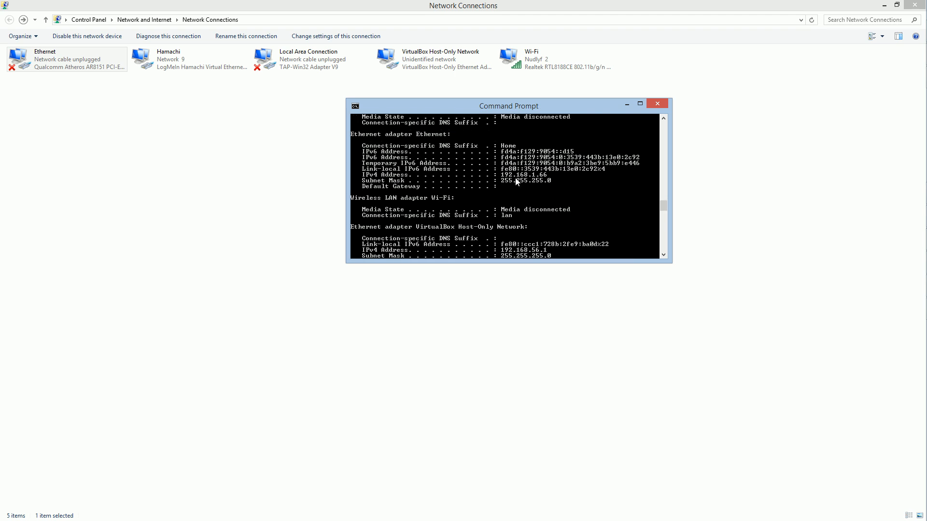
mouse_move(529, 180)
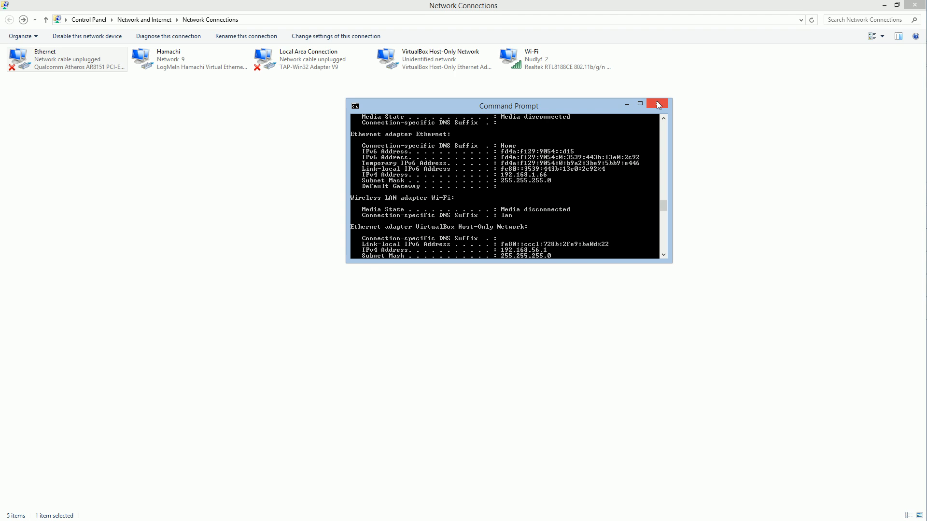
mouse_move(620, 143)
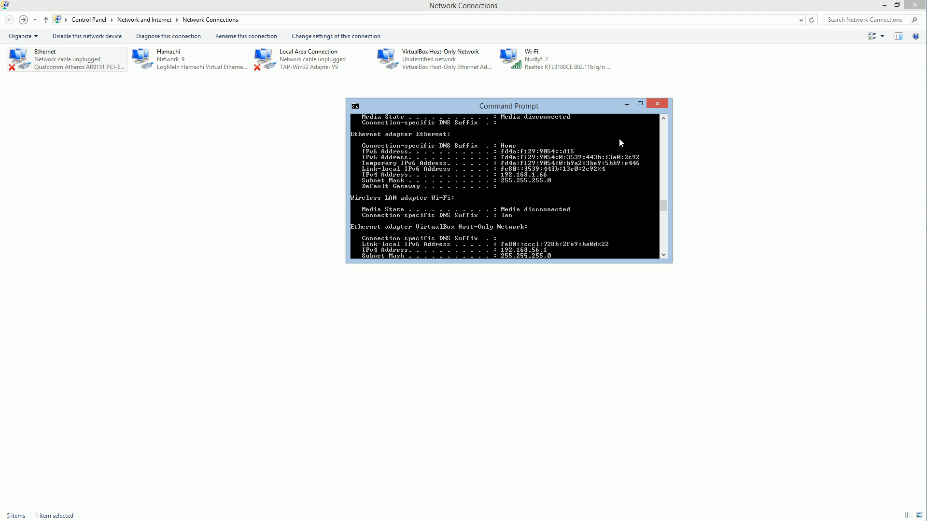
mouse_move(885, 5)
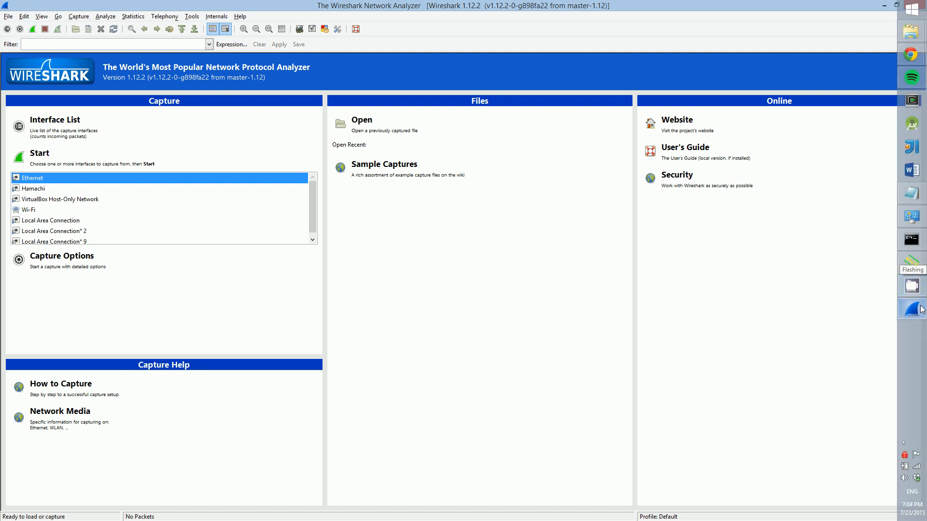
mouse_move(908, 204)
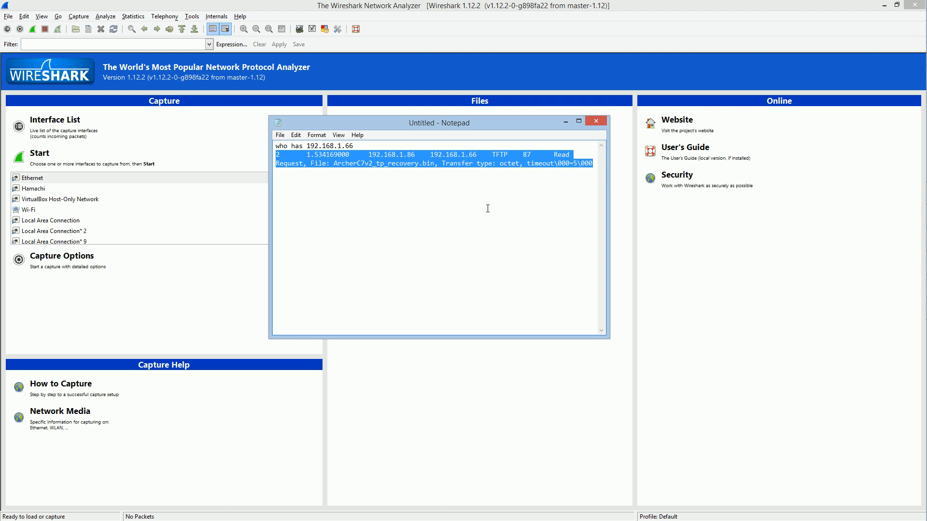
mouse_move(510, 175)
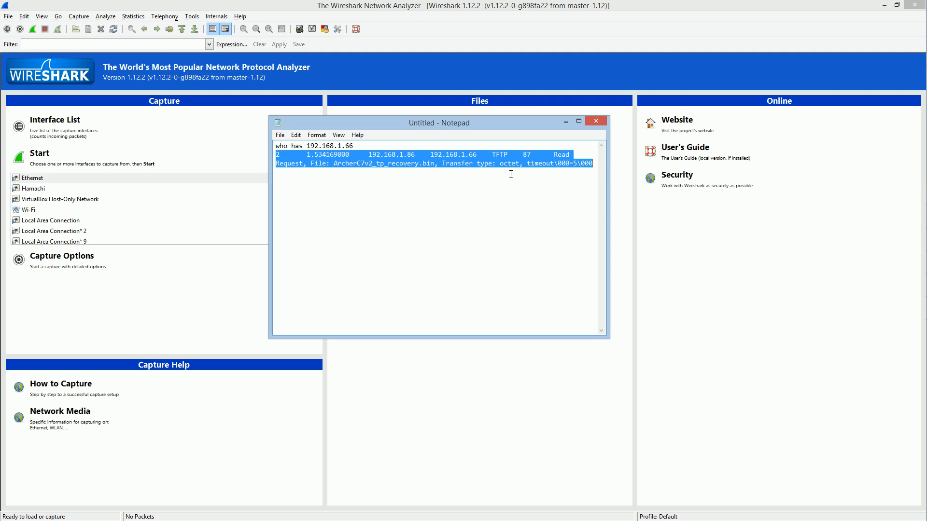
mouse_move(618, 167)
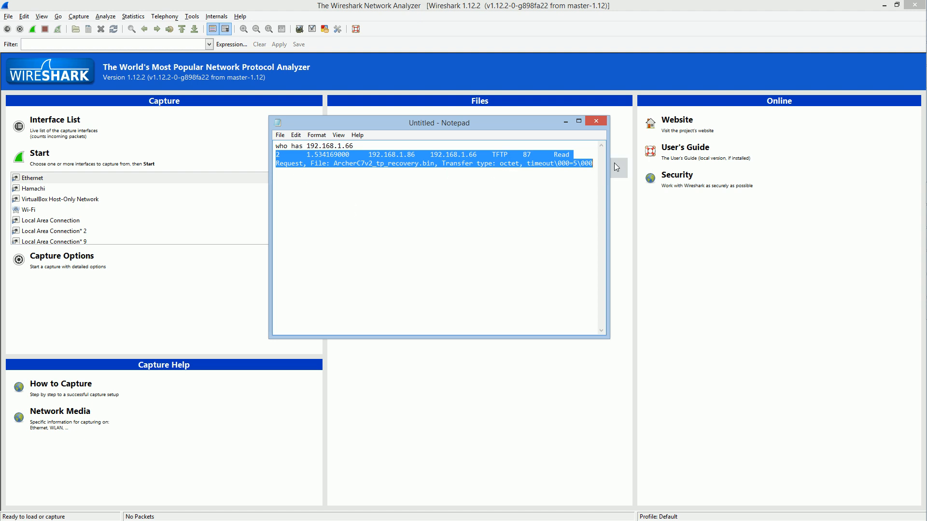
Select the requested file name ArcherC7v2_tp_recovery.bin in the Notepad note
double_click(349, 164)
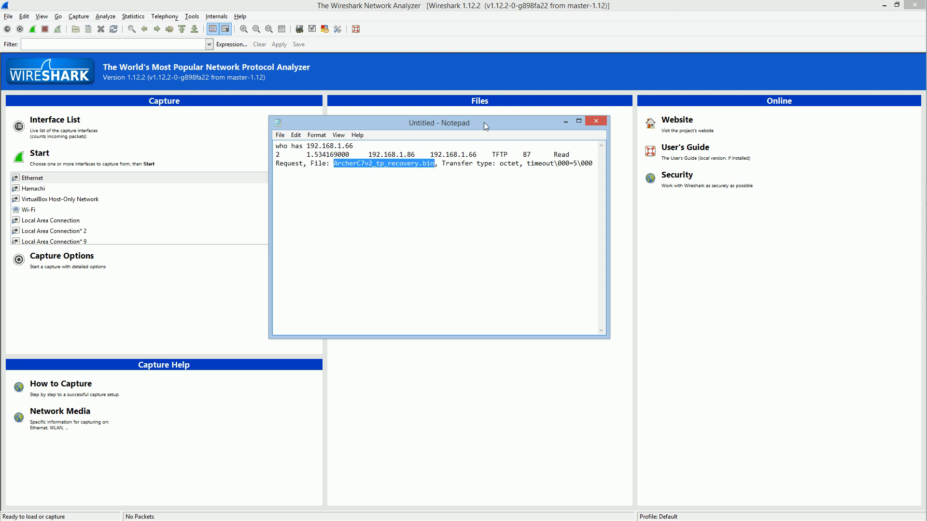
left_click(596, 122)
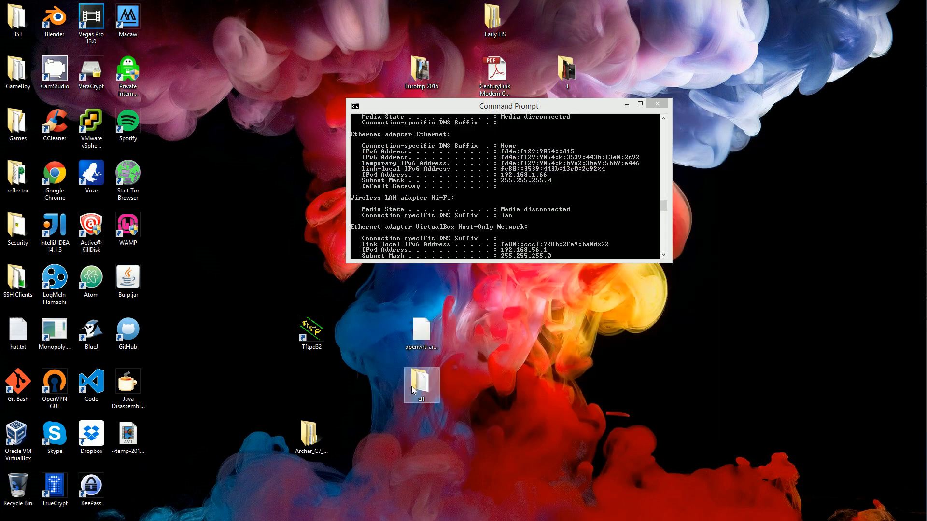
mouse_move(421, 382)
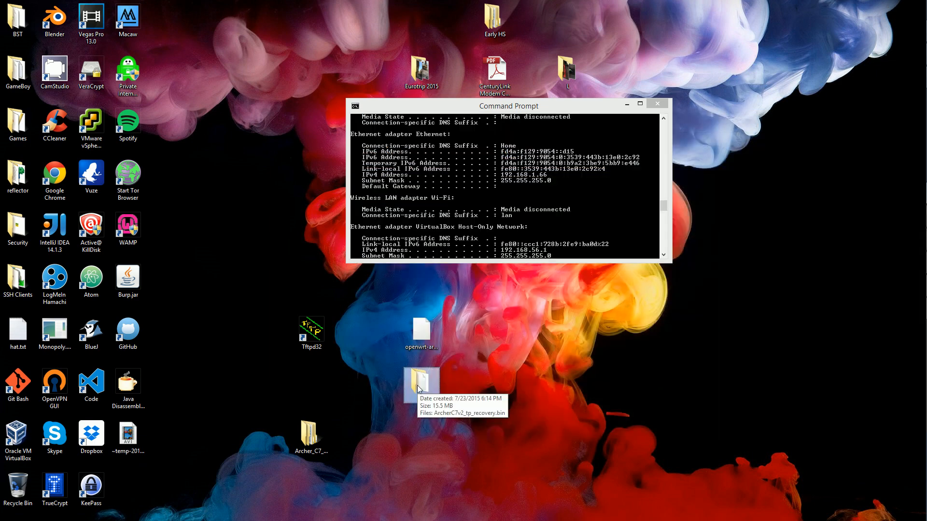
Open the eff folder and select ArcherC7v2_tp_recovery.bin
double_click(421, 381)
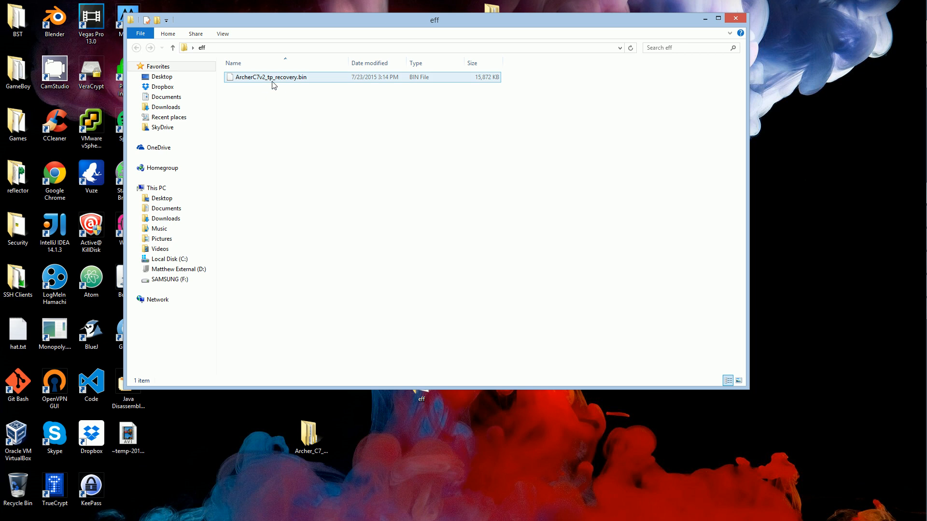
left_click(273, 77)
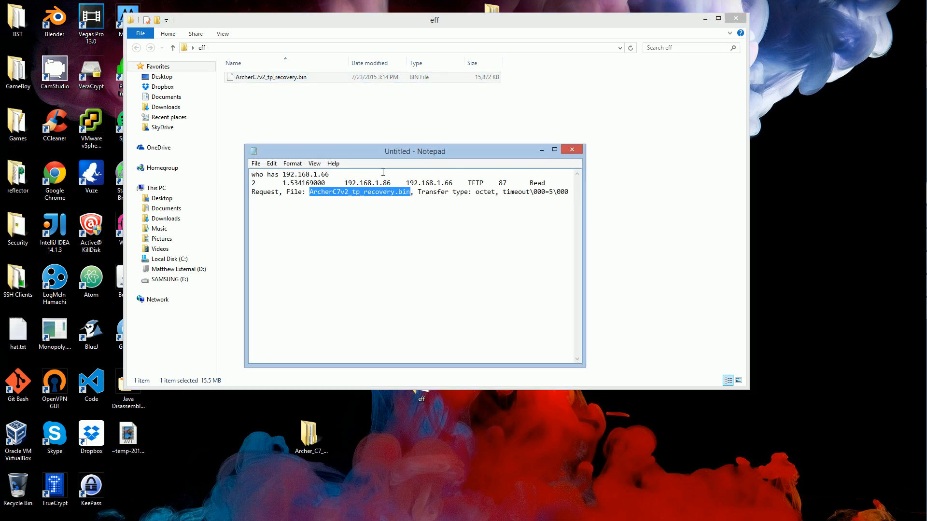
Close the Notepad note and eff folder after matching the file names
left_click(570, 150)
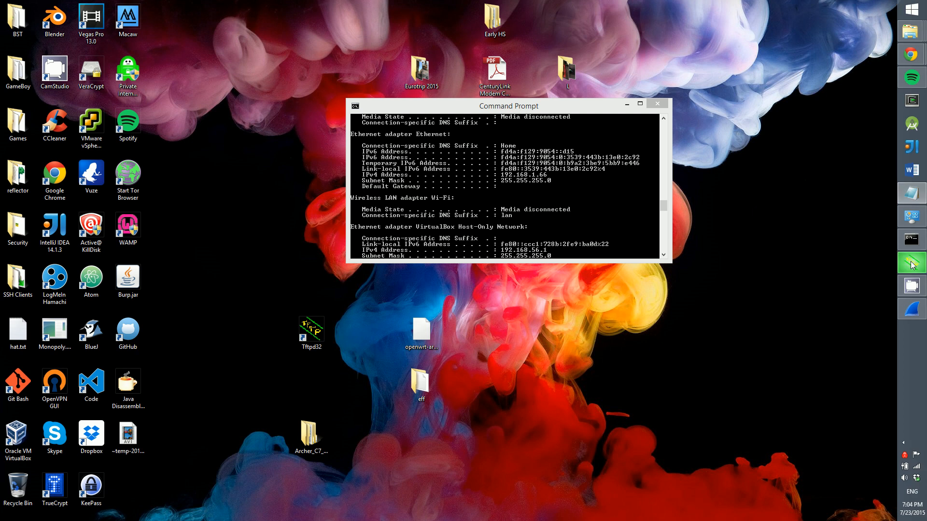
Start Tftpd32 from the desktop shortcut, serving the desktop eff folder
double_click(310, 332)
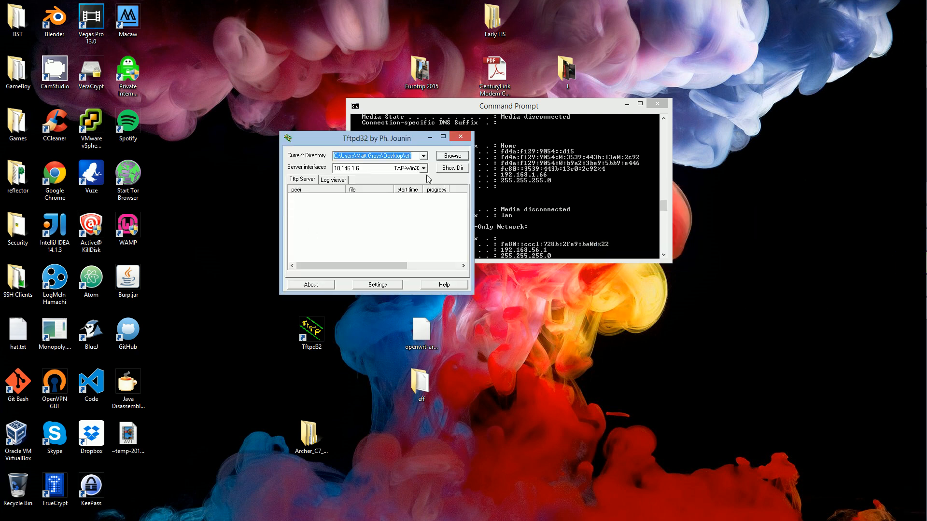
left_click(423, 168)
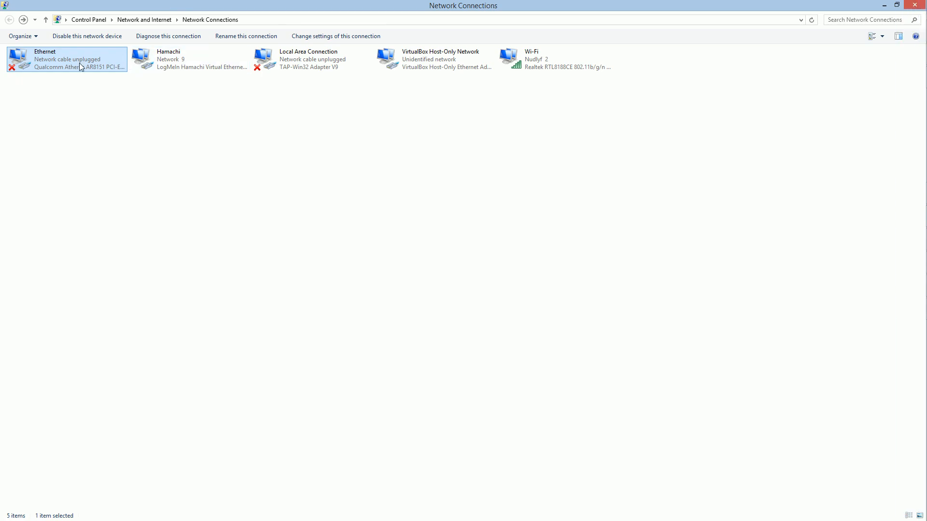
mouse_move(911, 287)
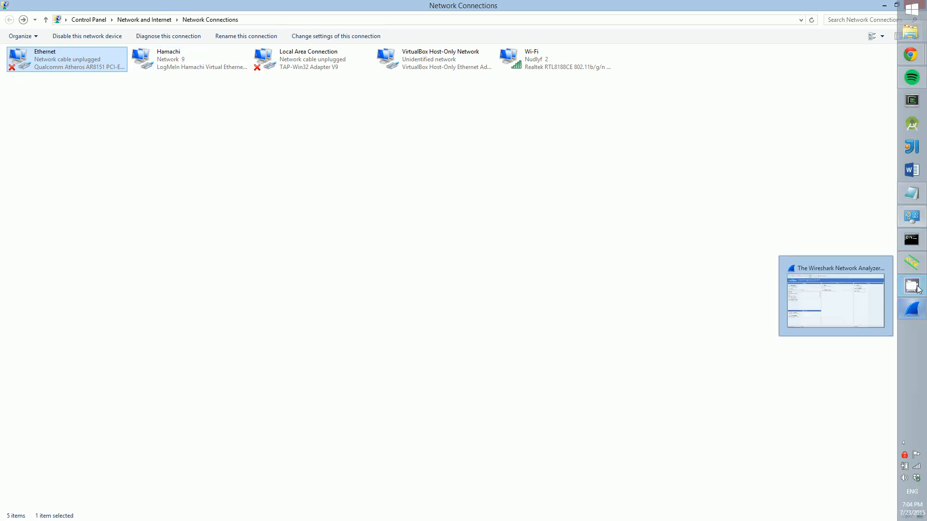
mouse_move(911, 286)
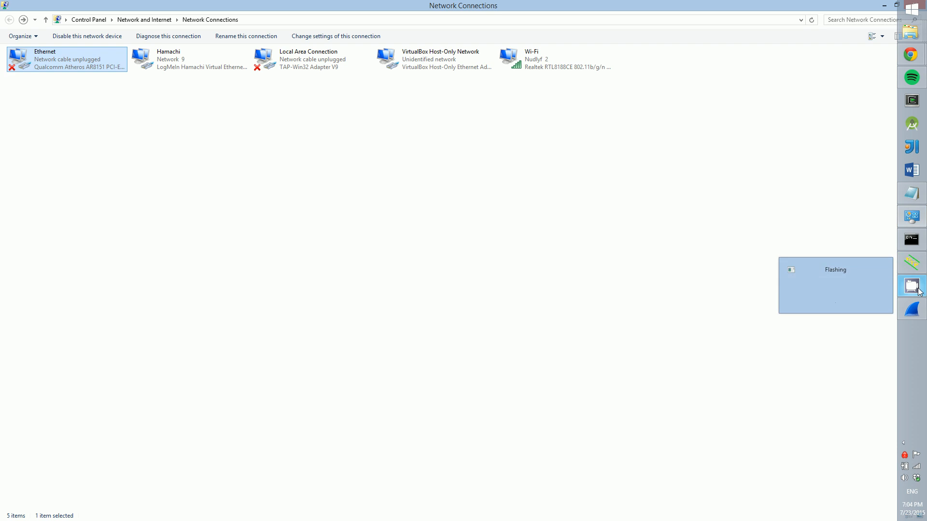
left_click(910, 286)
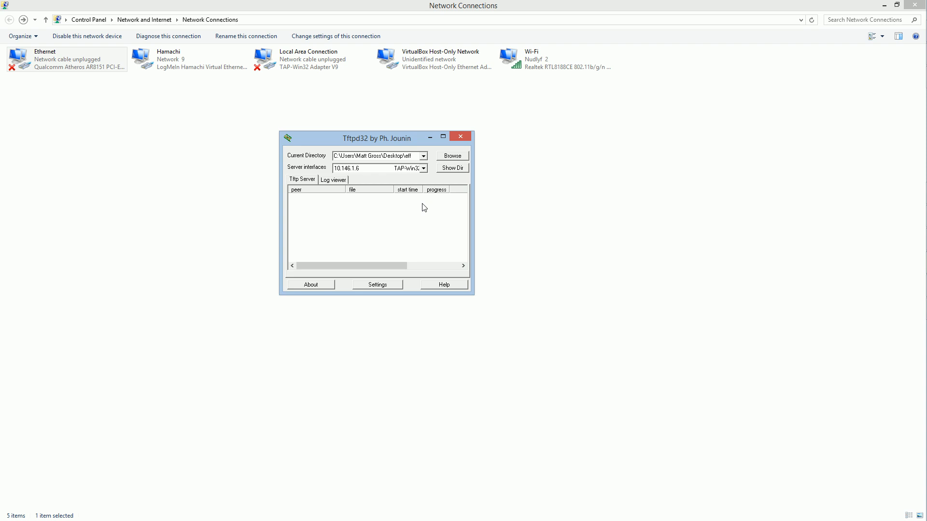
left_click(423, 168)
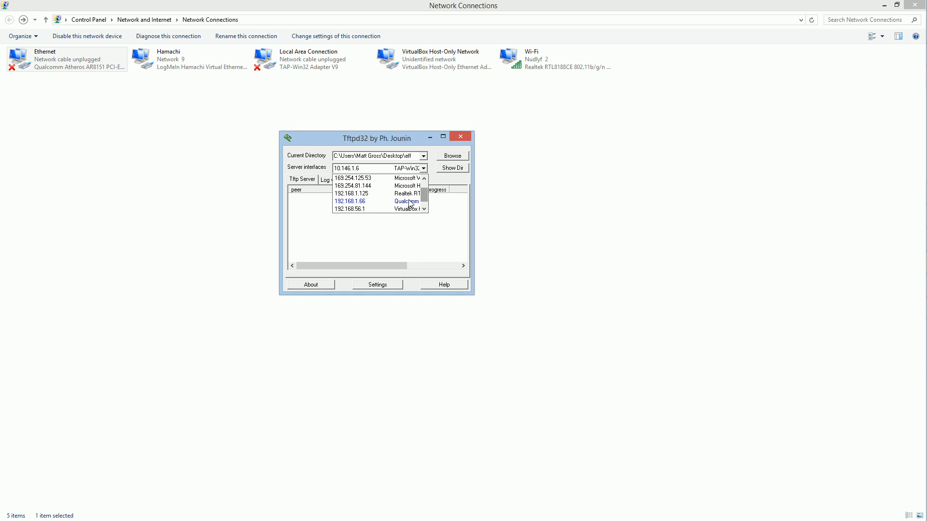
left_click(349, 201)
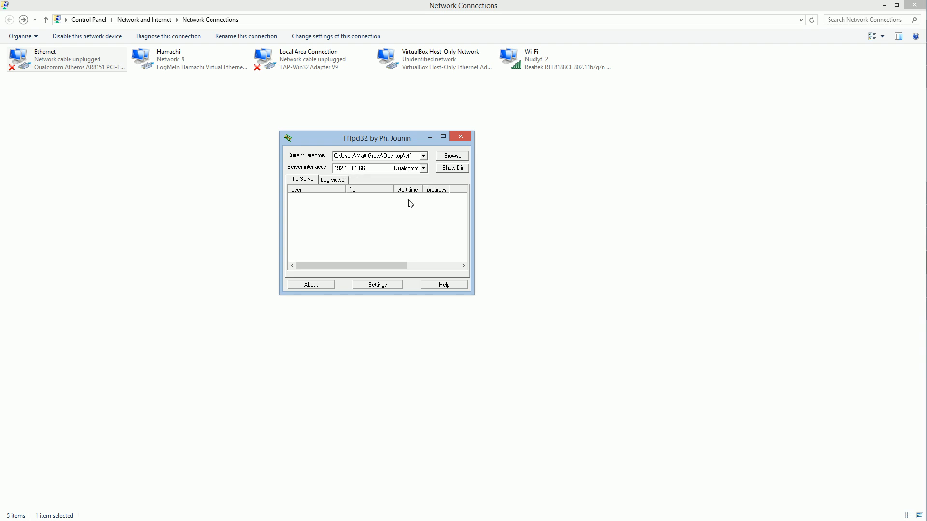
mouse_move(329, 226)
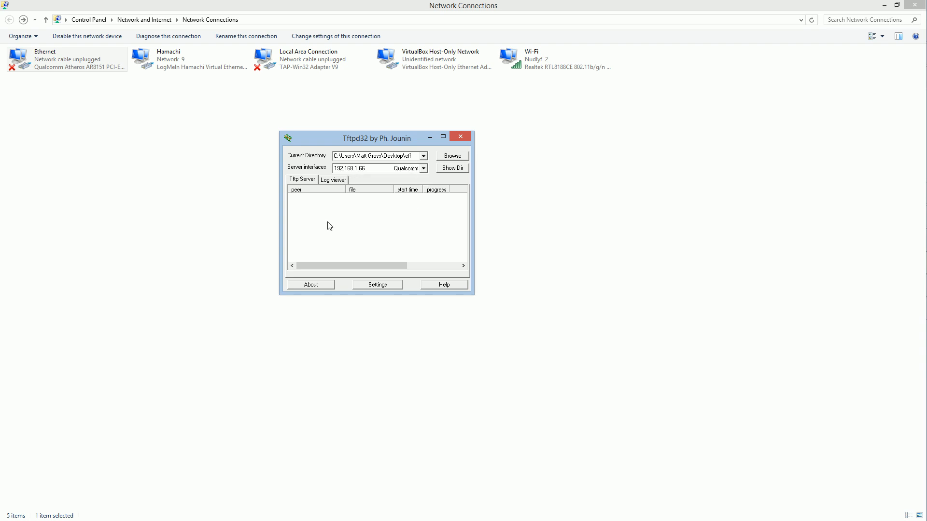
mouse_move(335, 204)
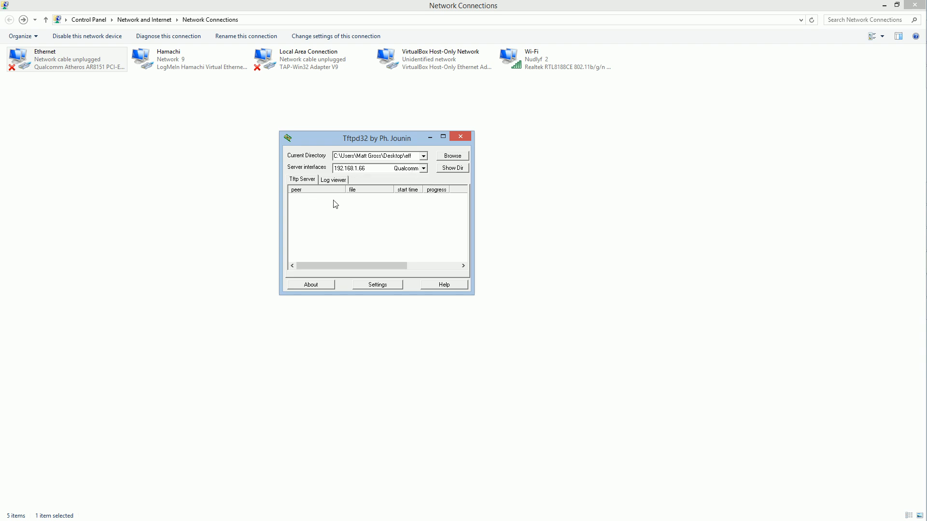
mouse_move(465, 209)
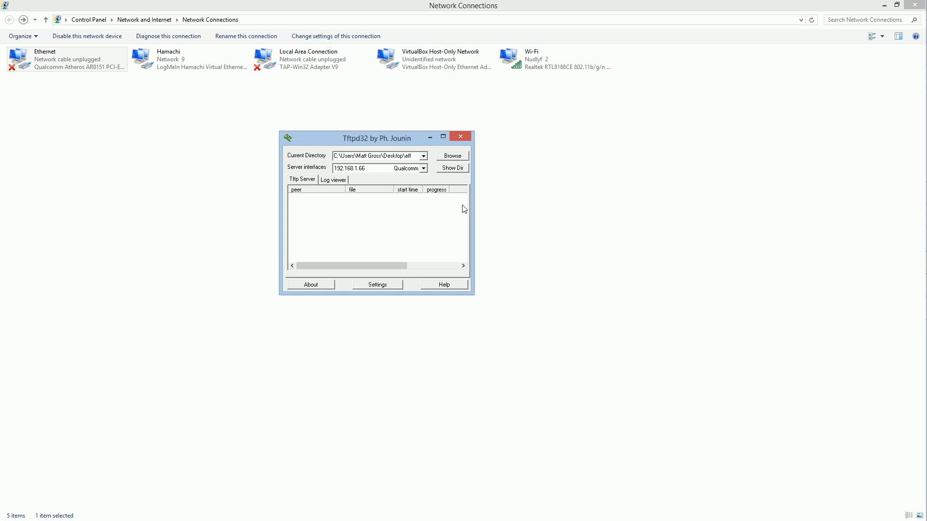
mouse_move(396, 215)
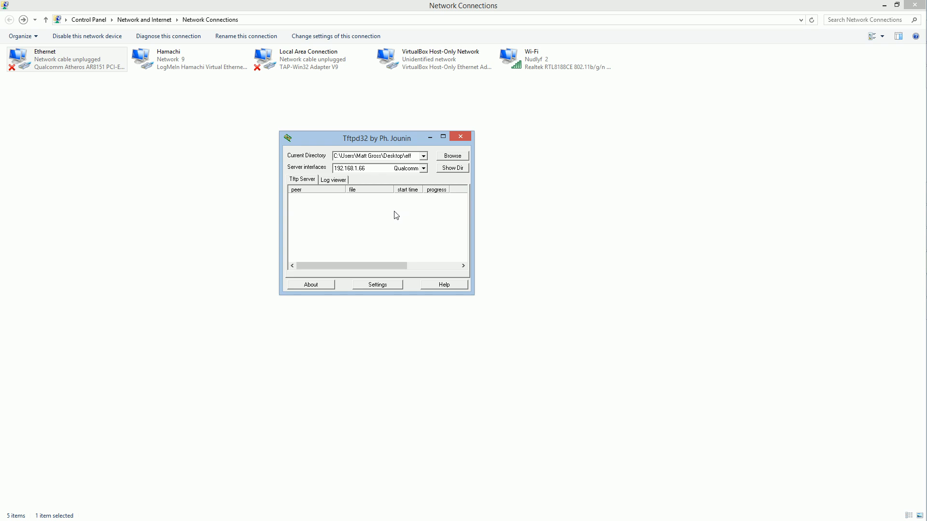
mouse_move(323, 209)
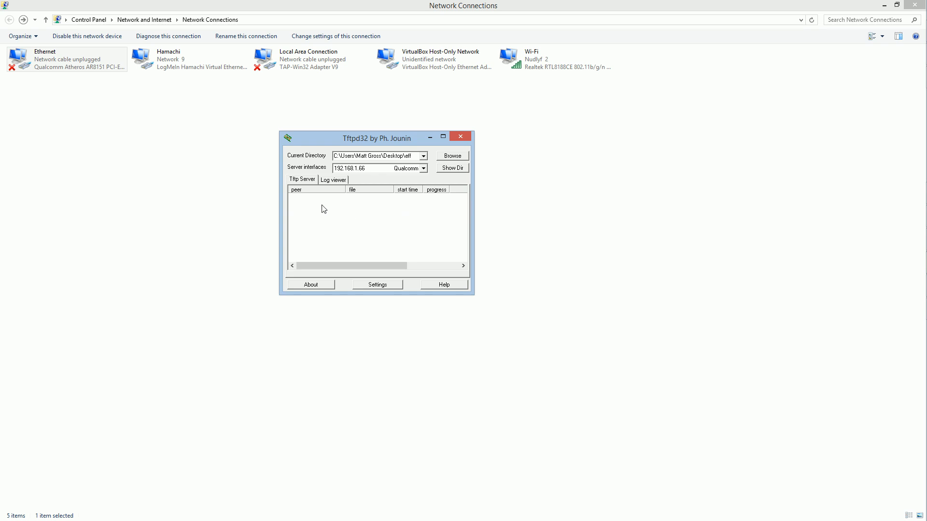
mouse_move(326, 210)
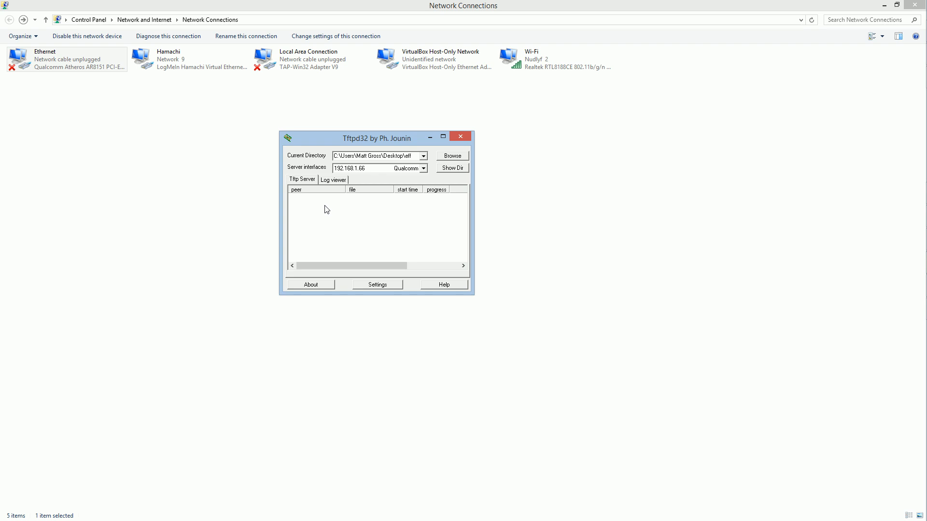
mouse_move(339, 206)
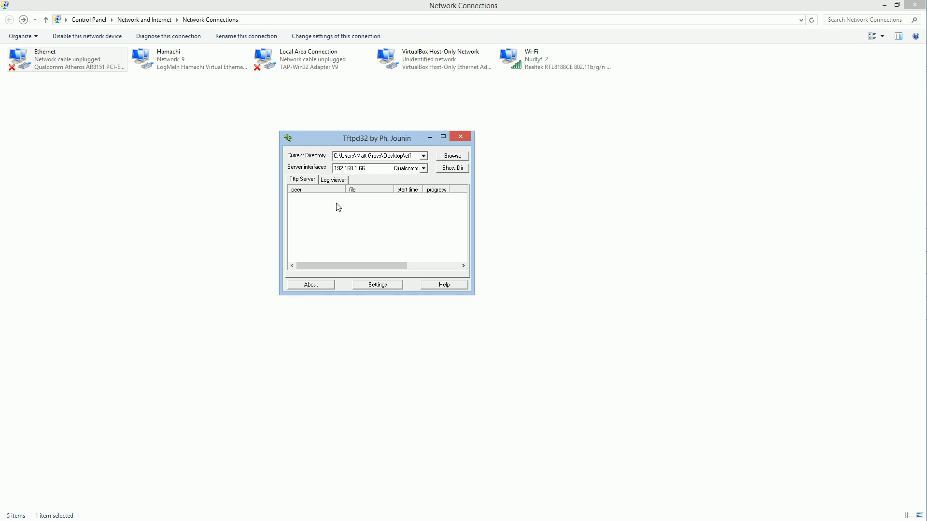
left_click(423, 168)
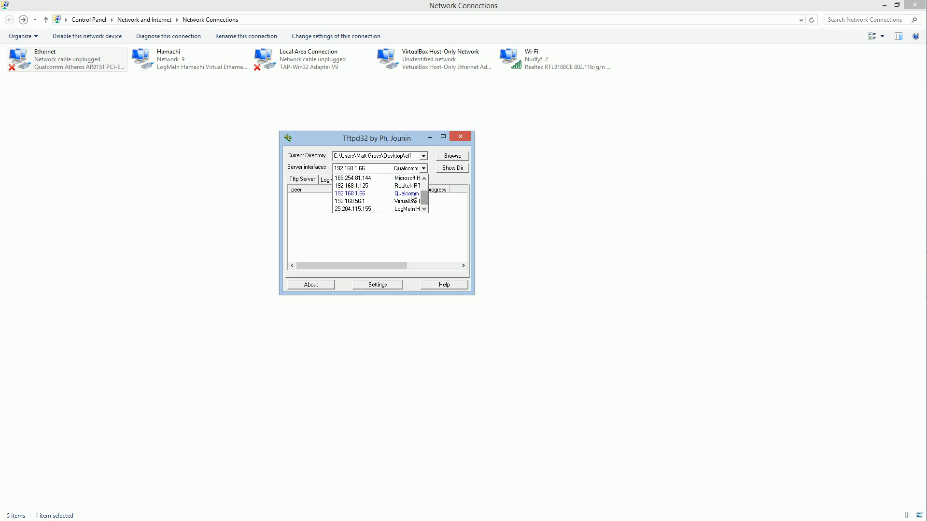
left_click(350, 194)
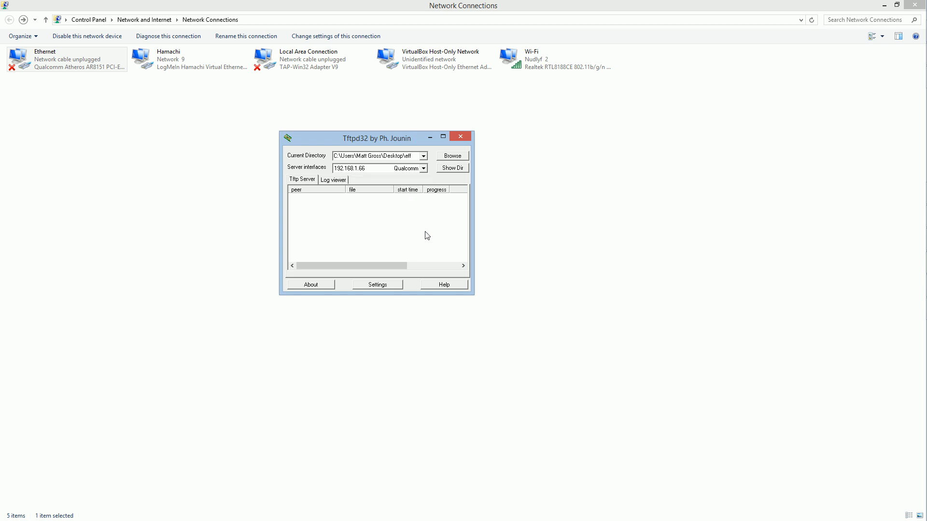
mouse_move(422, 234)
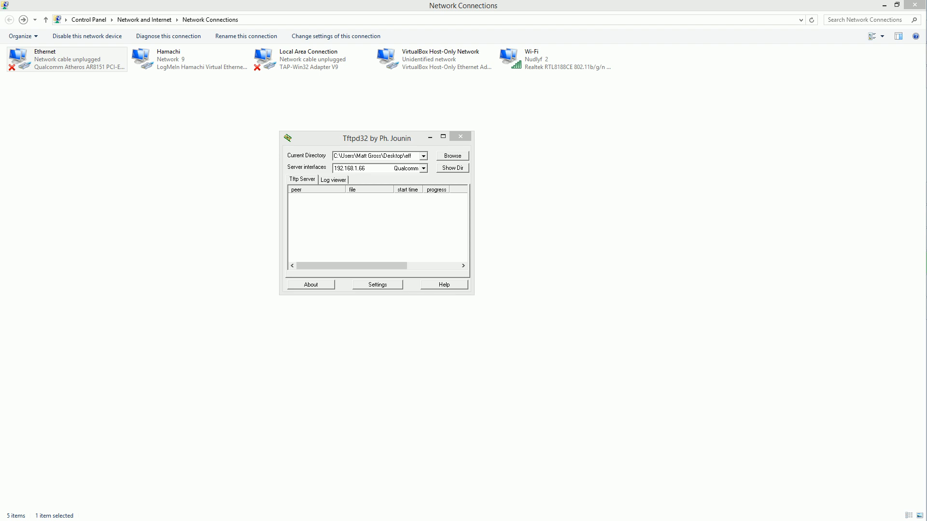
mouse_move(372, 242)
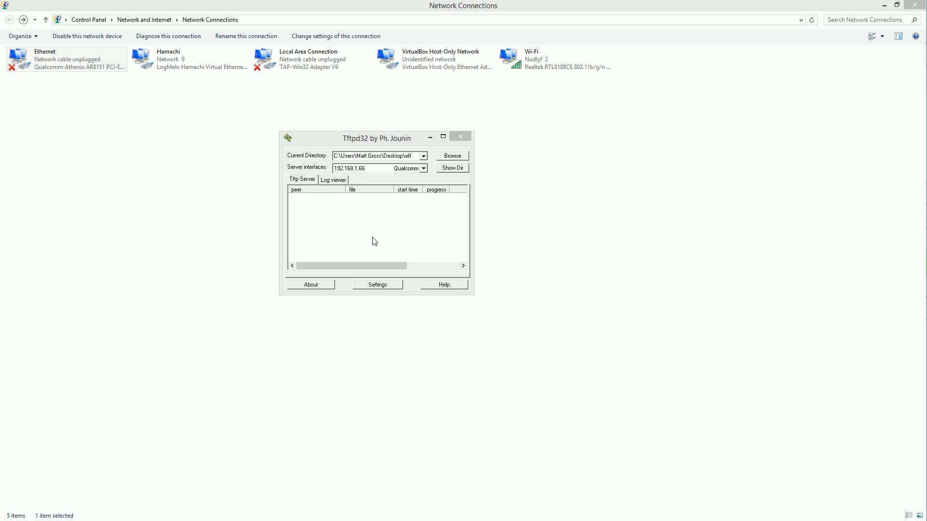
mouse_move(381, 259)
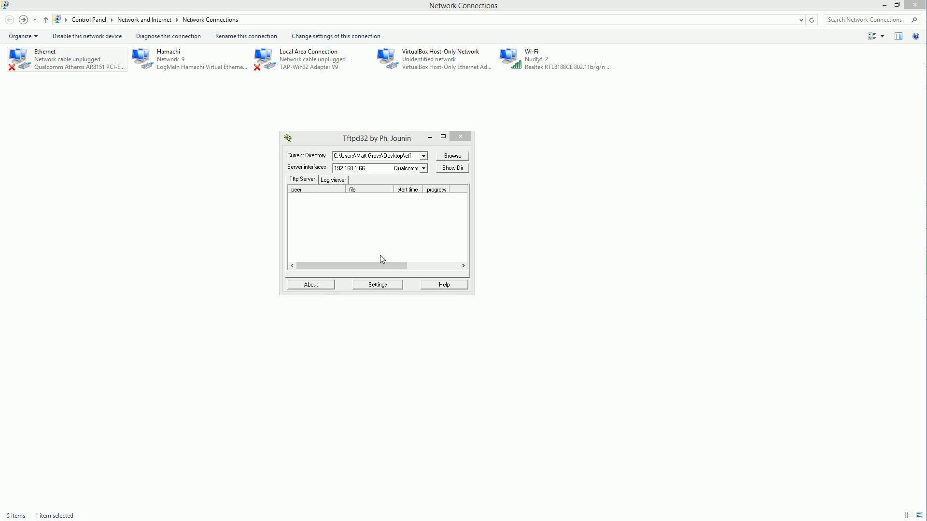
Switch the Ethernet adapter's IPv4 from fixed 192.168.1.66 back to obtaining an address automatically
right_click(64, 59)
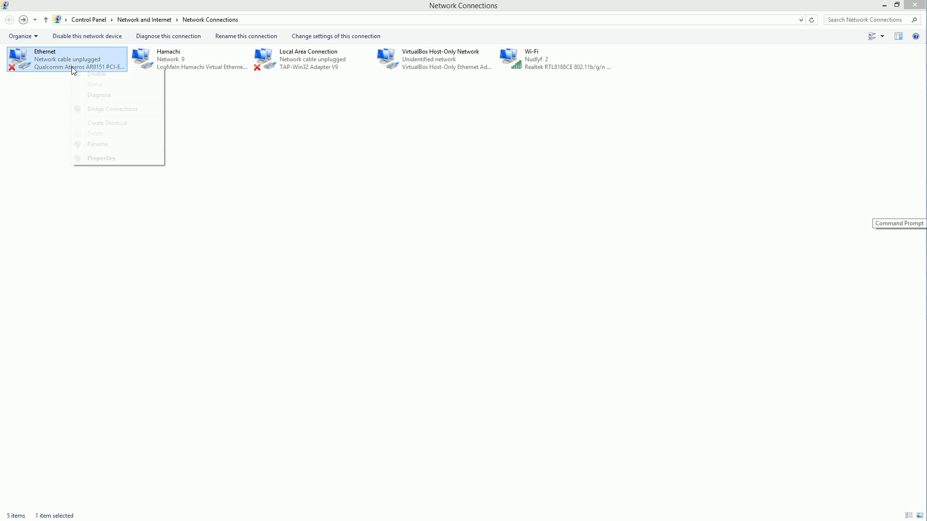
mouse_move(131, 160)
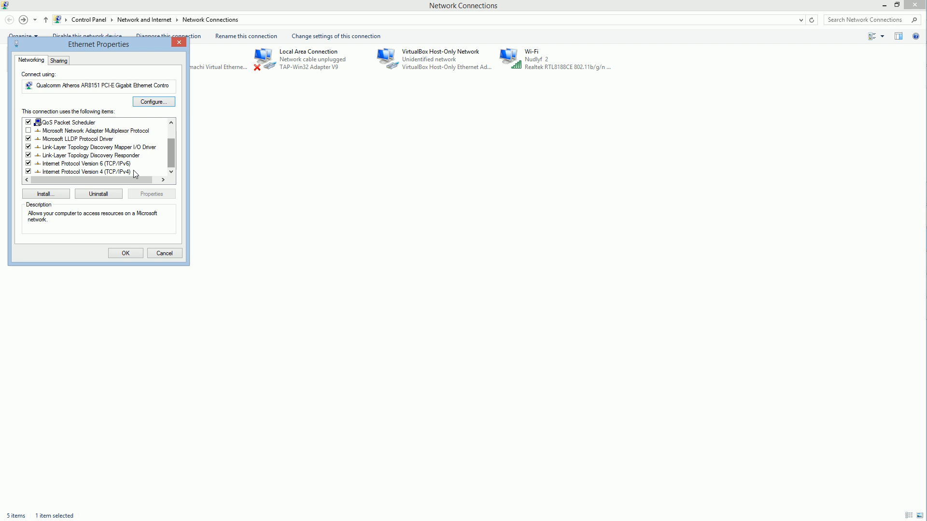
double_click(86, 171)
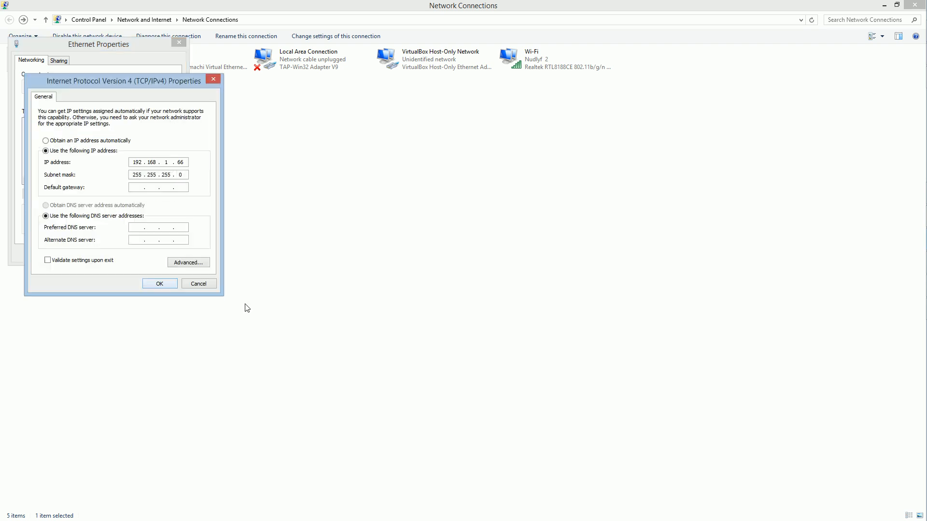
left_click(45, 141)
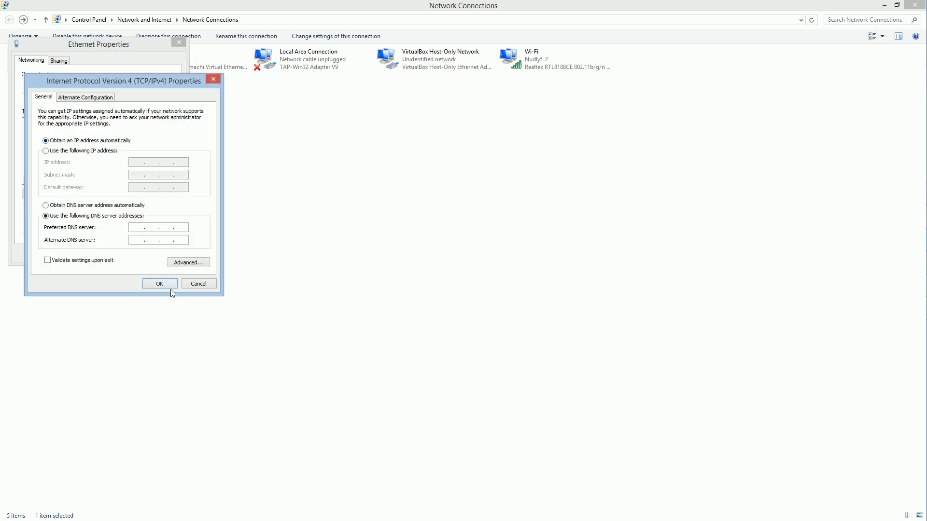
left_click(159, 283)
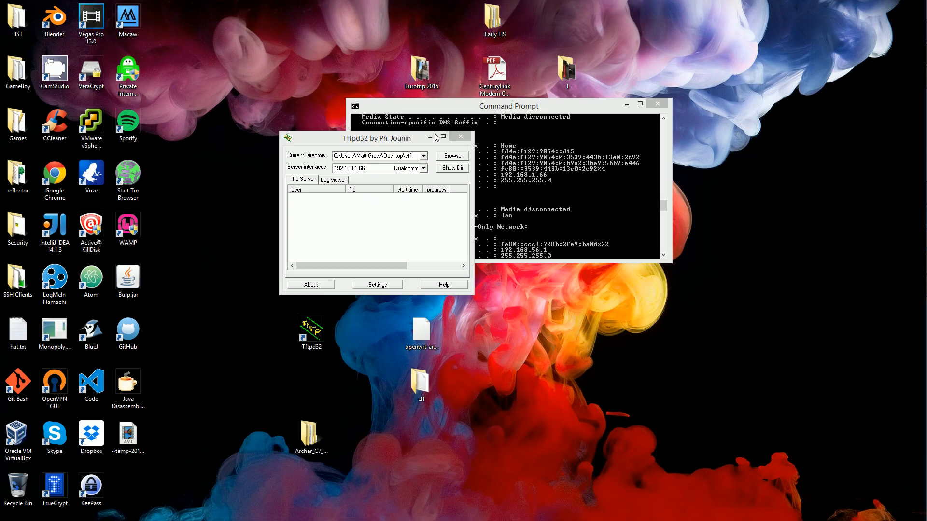
Close Tftpd32 and Command Prompt, then bring Chrome forward showing the OpenWrt Wireless Overview
left_click(461, 136)
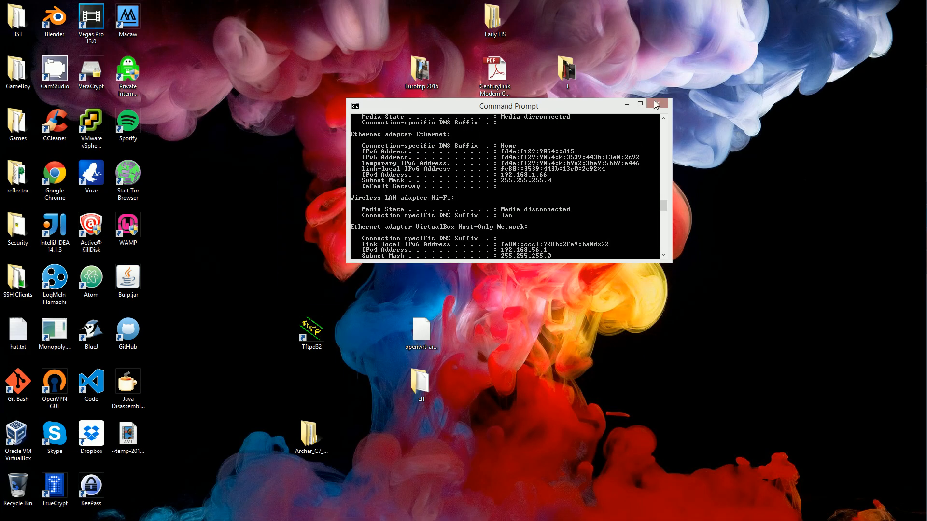
left_click(654, 104)
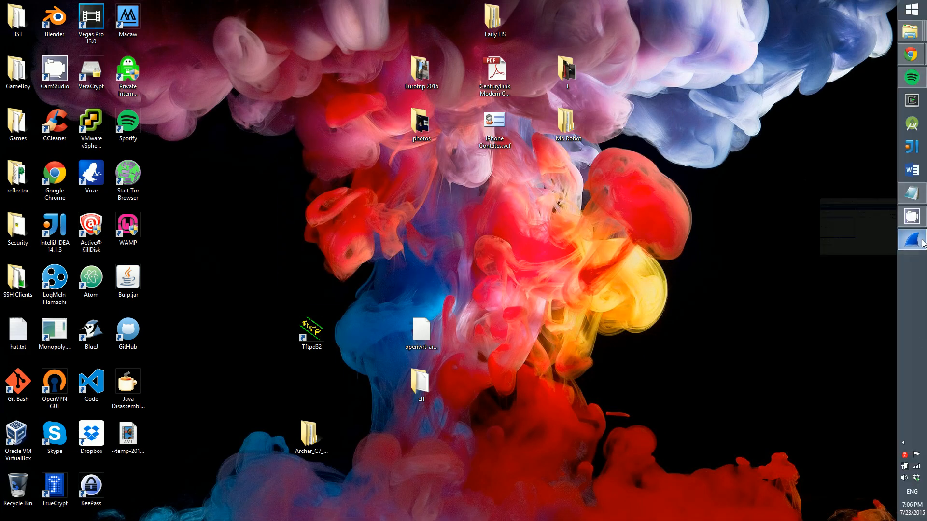
left_click(912, 241)
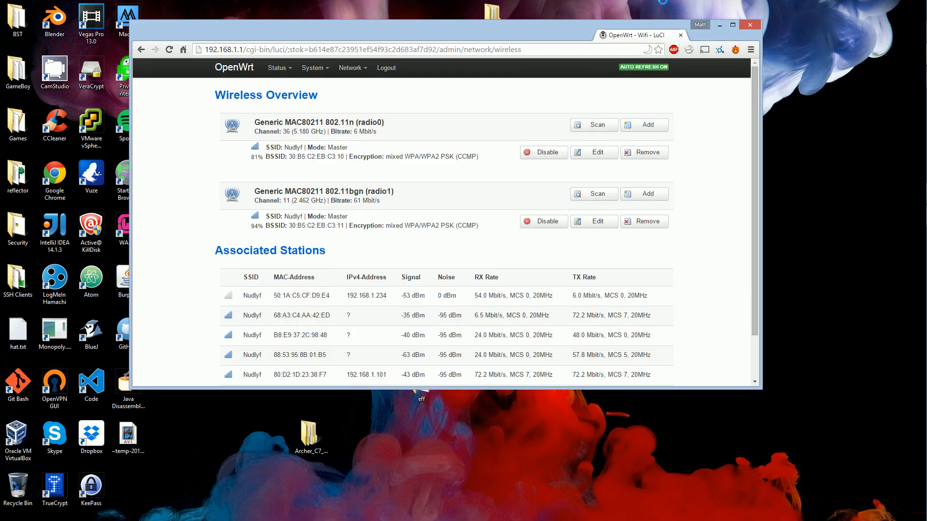
Log in at 192.168.1.1/cgi-bin/luci as root with the router password
left_click(733, 25)
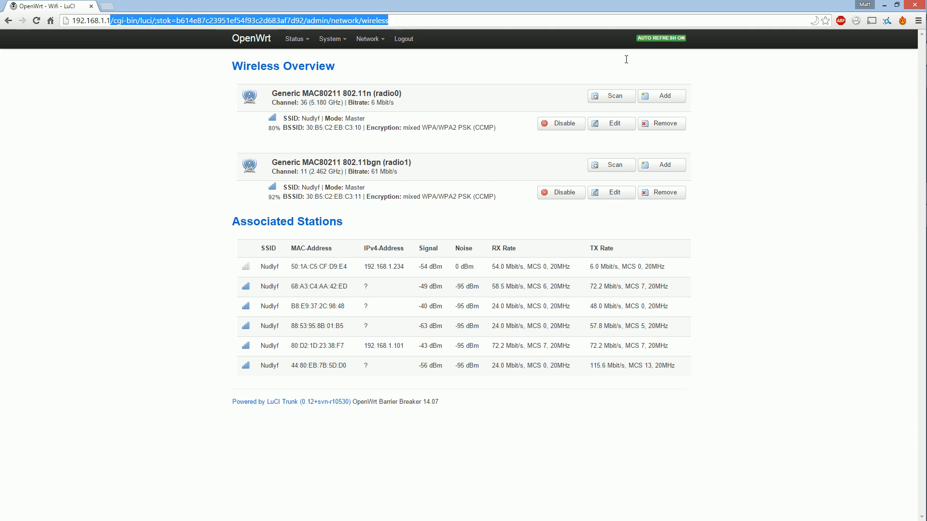
left_click(403, 38)
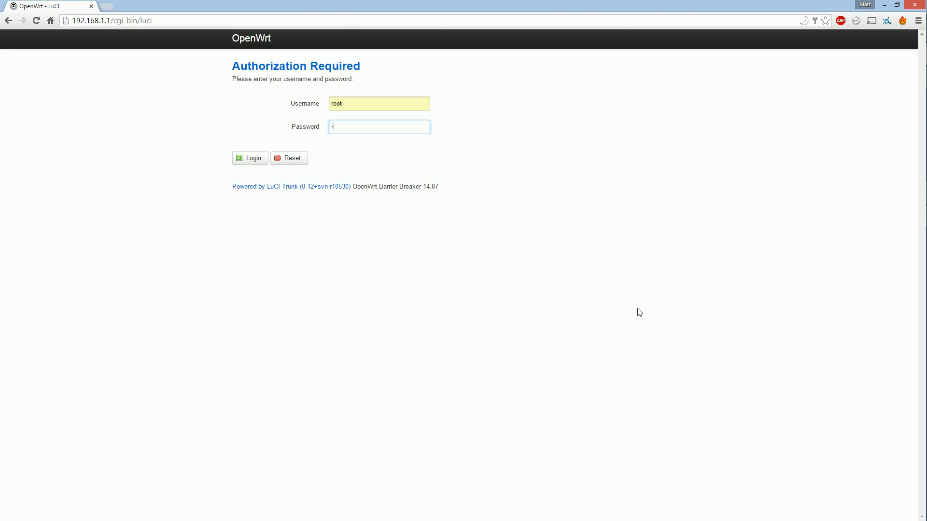
type("password")
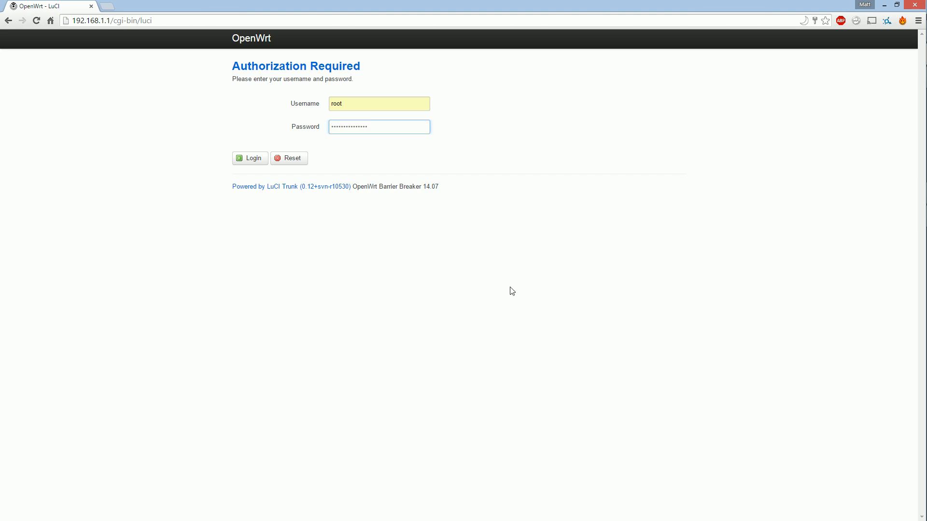
mouse_move(251, 167)
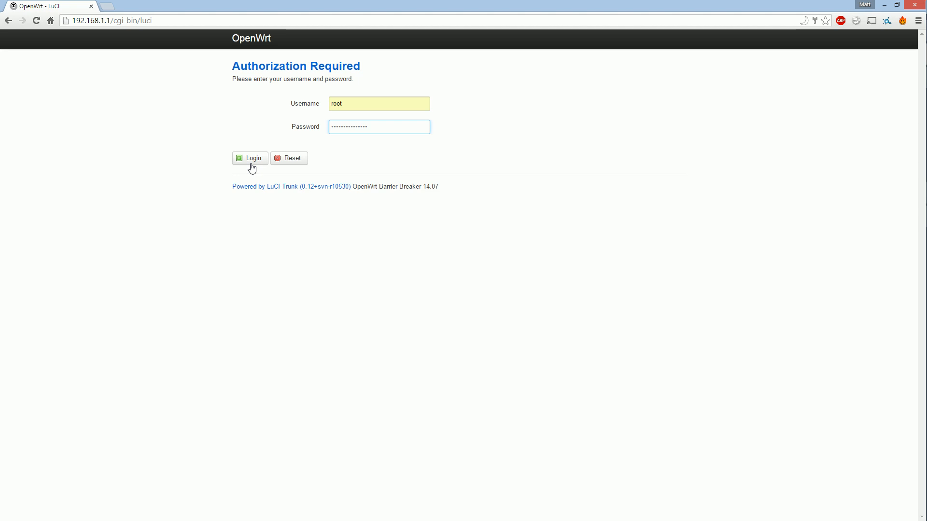
left_click(250, 157)
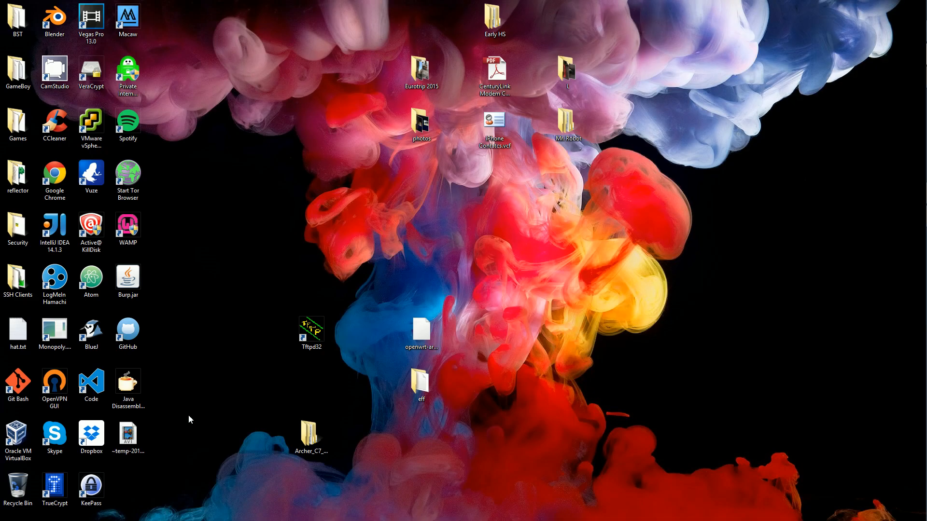
mouse_move(246, 272)
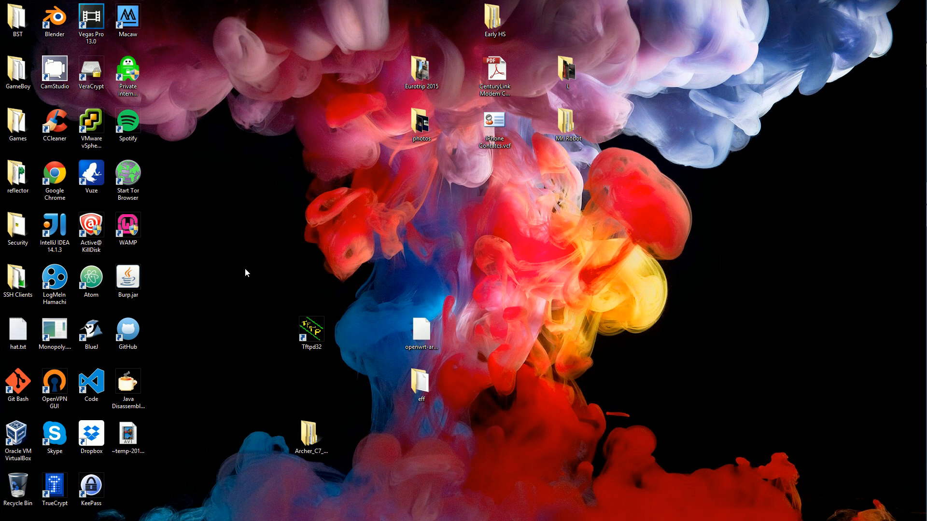
mouse_move(259, 268)
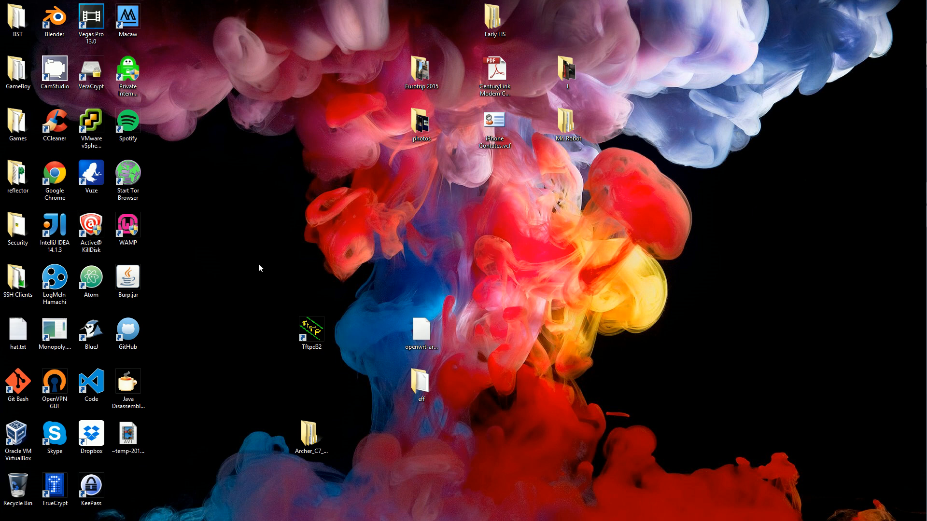
left_click(311, 332)
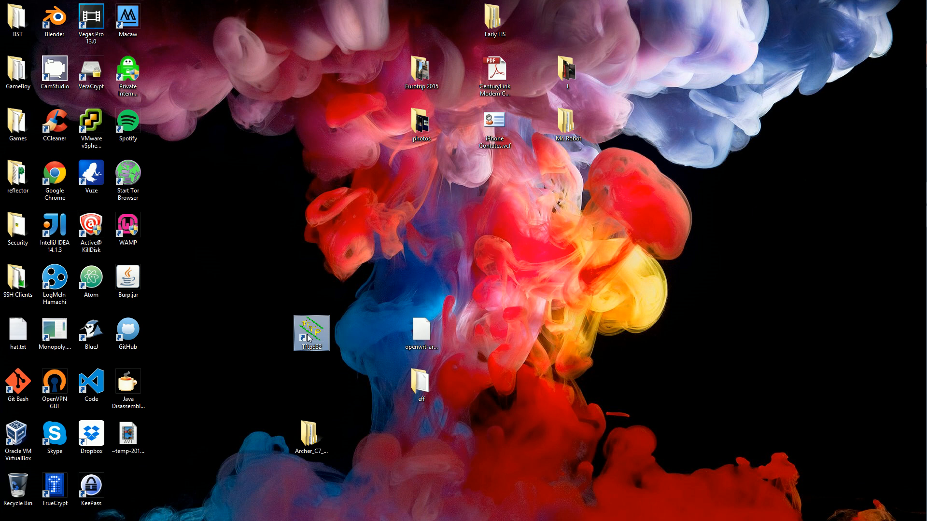
double_click(311, 333)
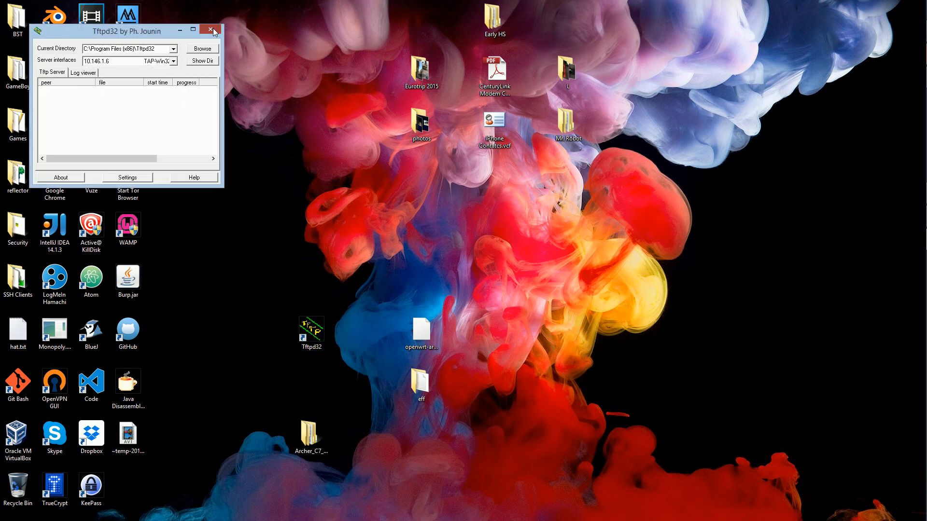
left_click(210, 30)
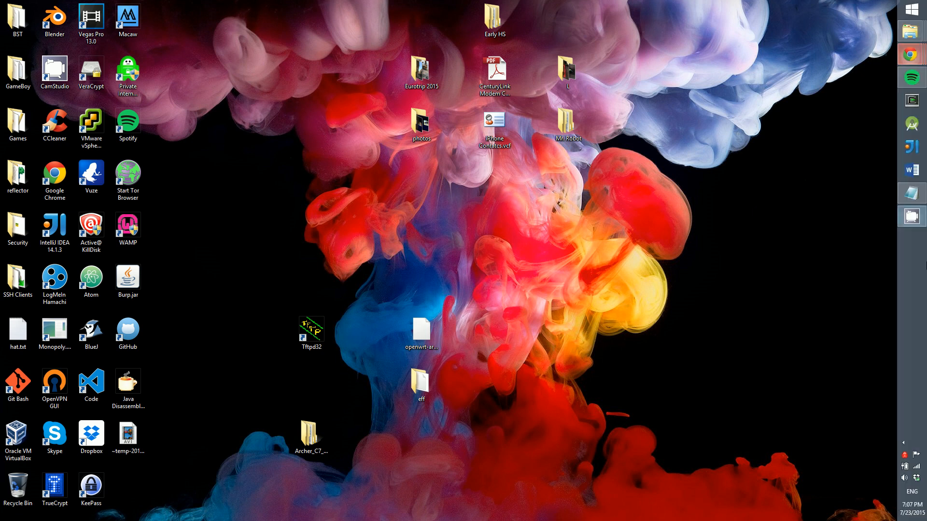
left_click(904, 443)
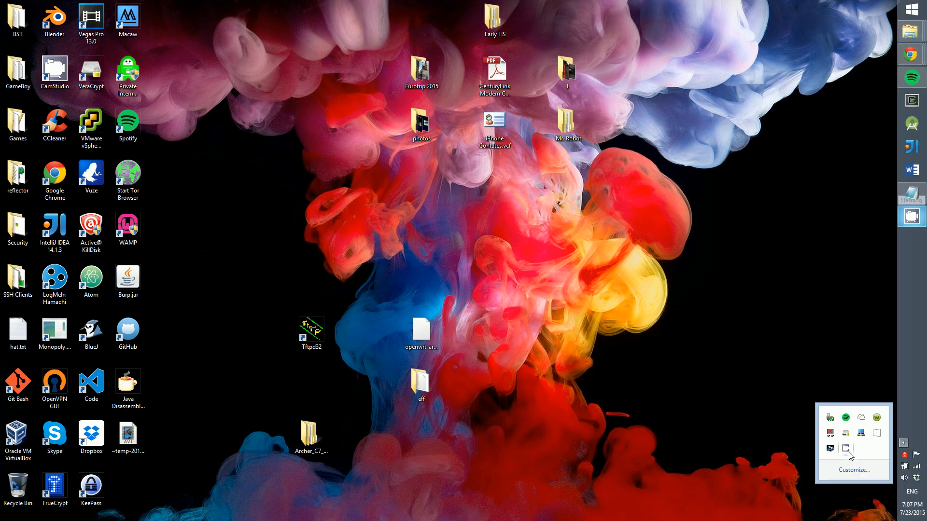